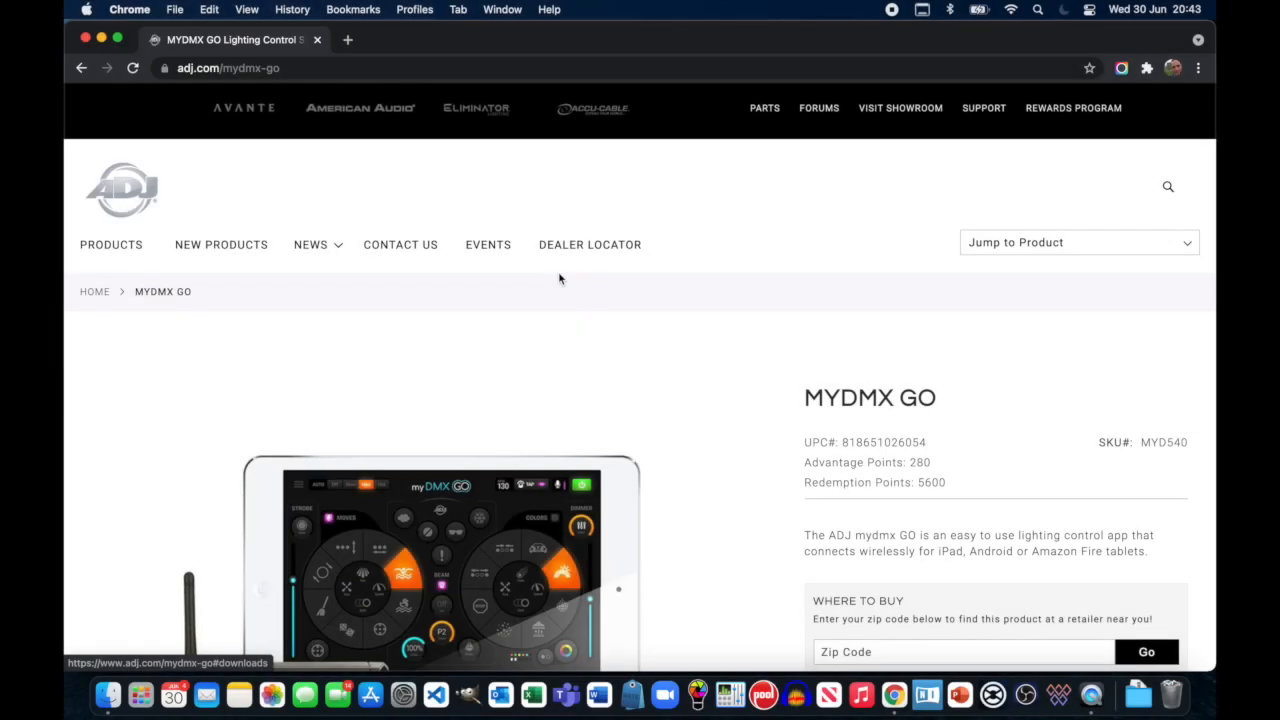
mouse_move(564, 276)
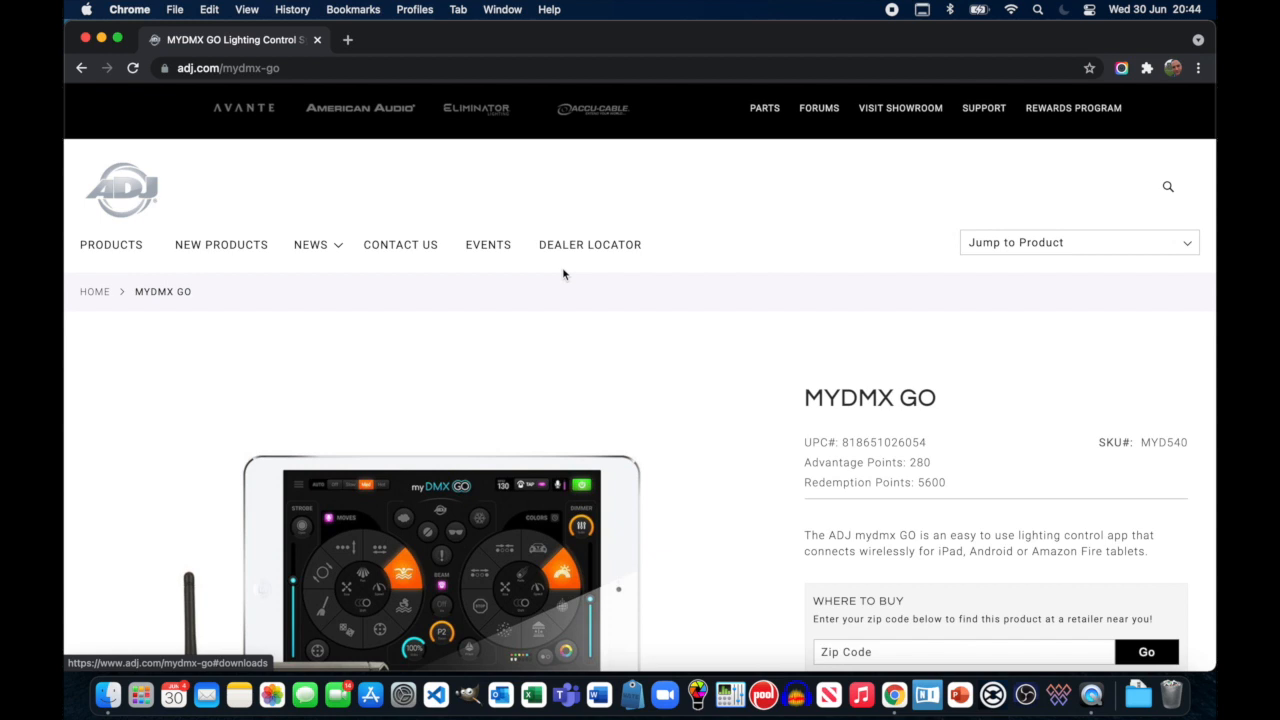
mouse_move(568, 304)
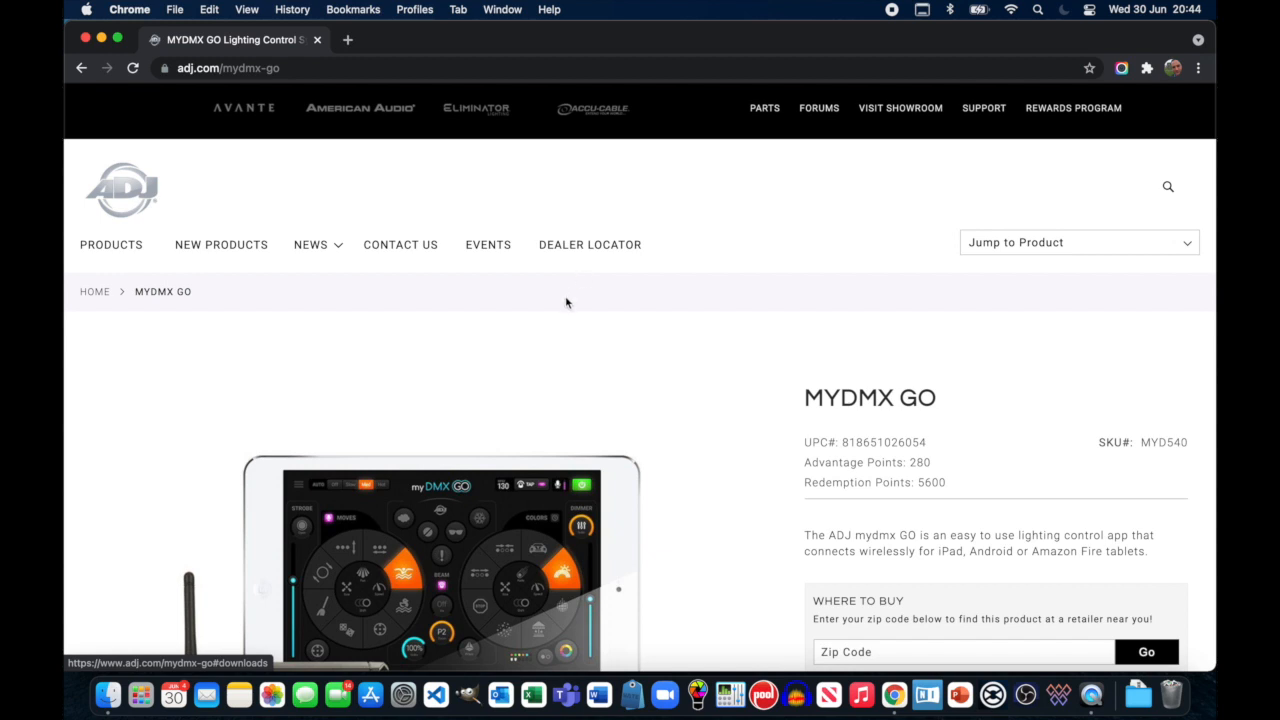
Show the myDMX GO Downloads list down to the Mac firmware 0.26 row.
click(312, 244)
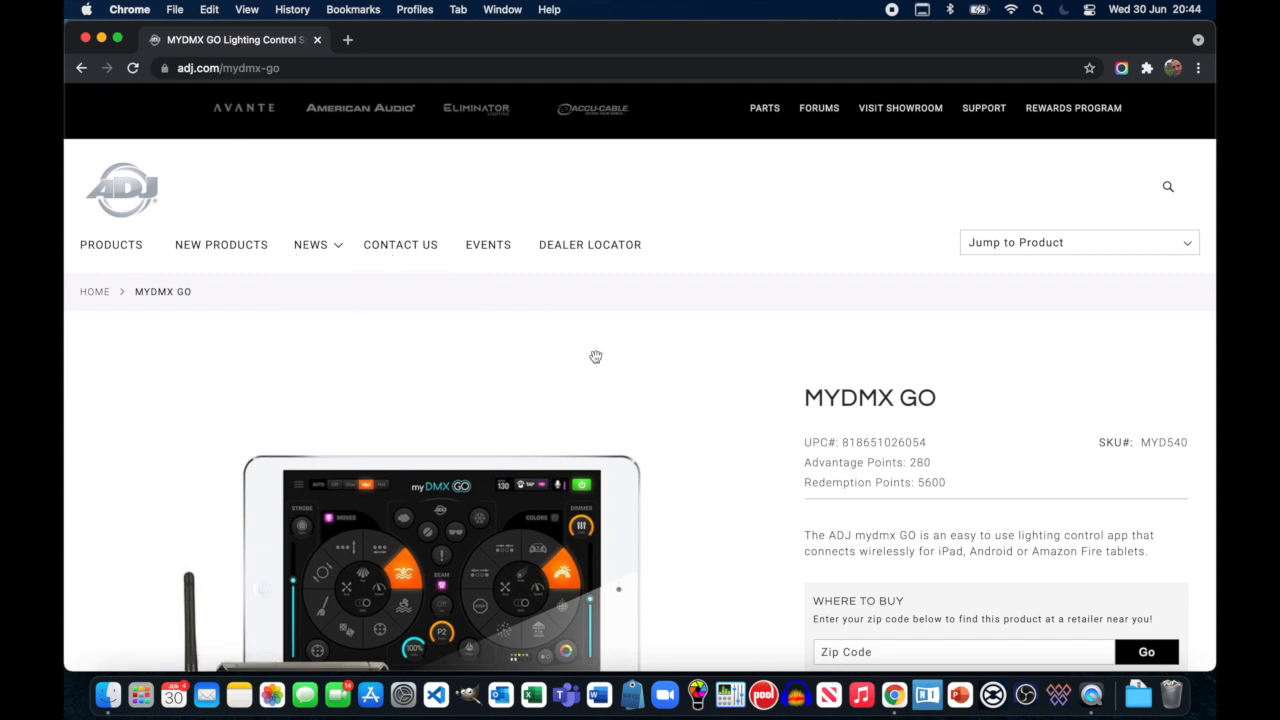
scroll(down, 3)
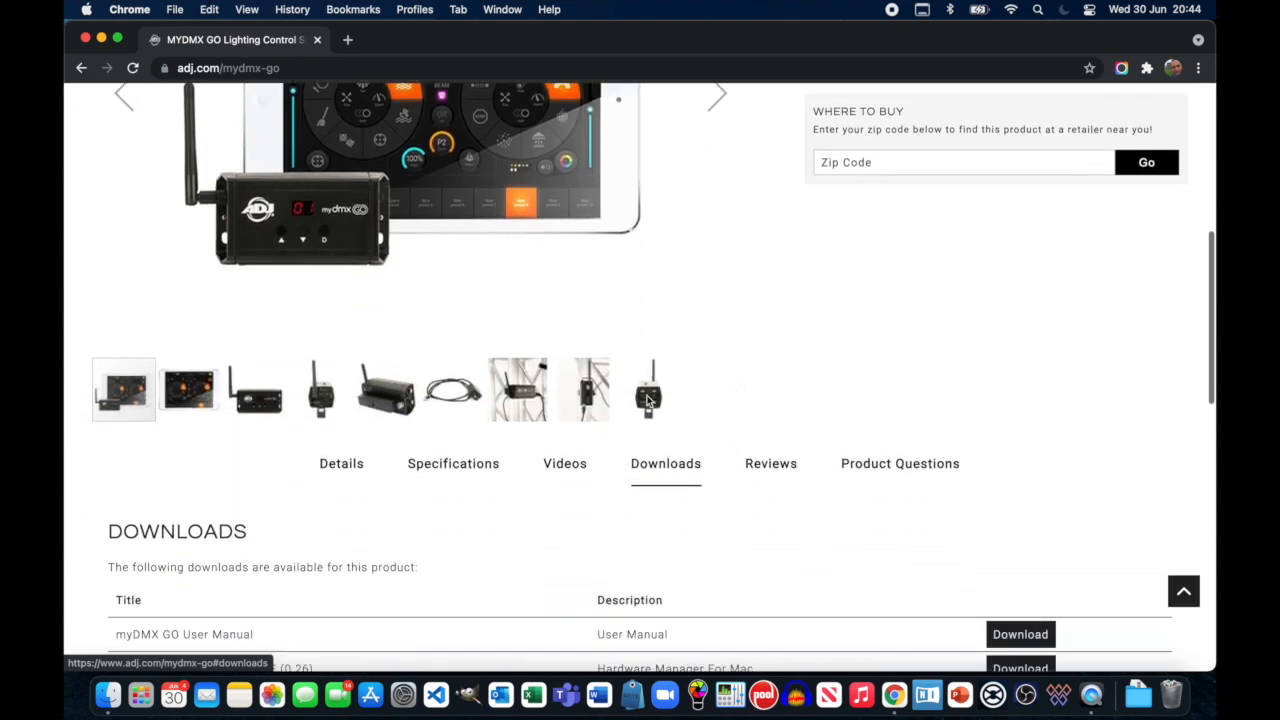
scroll(down, 3)
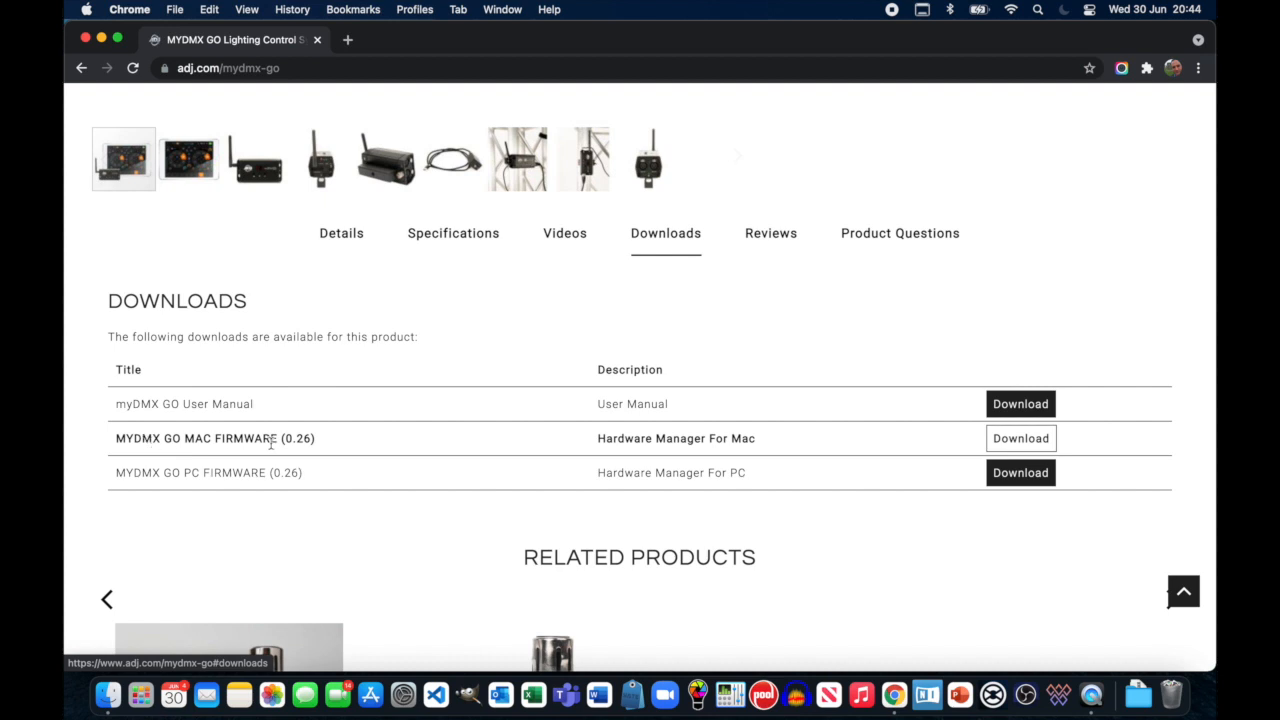
mouse_move(320, 482)
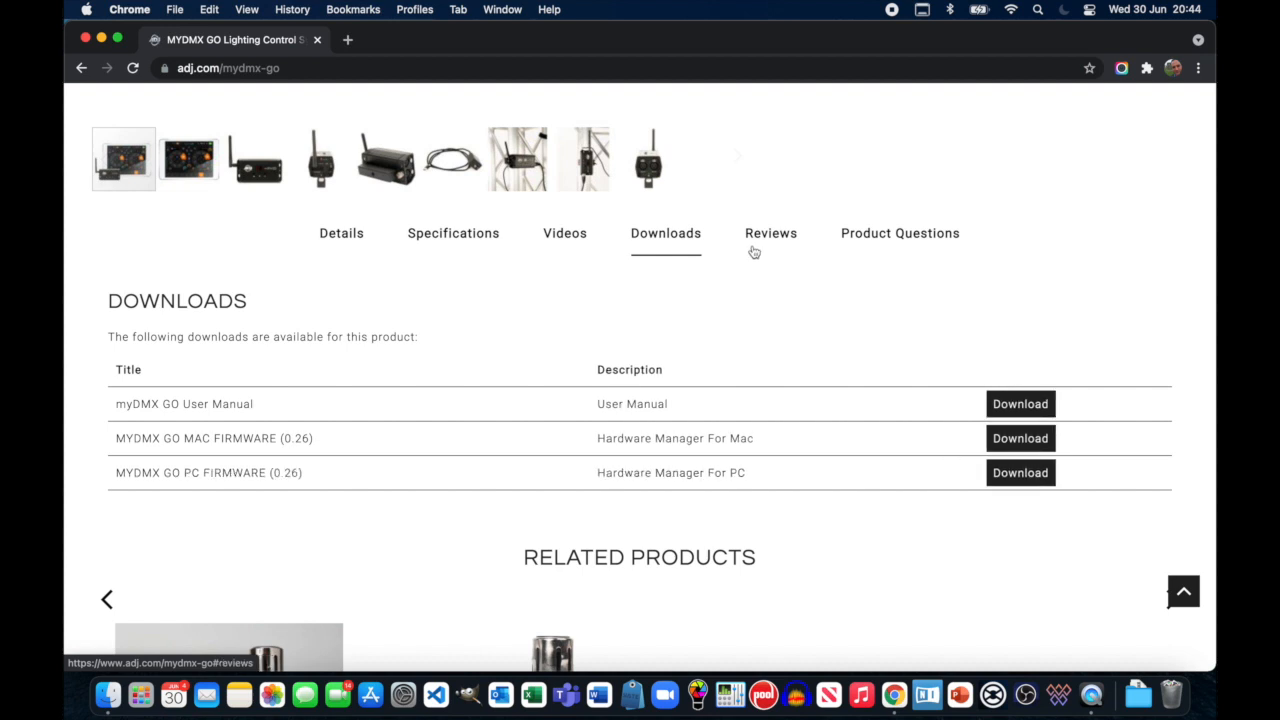
mouse_move(768, 256)
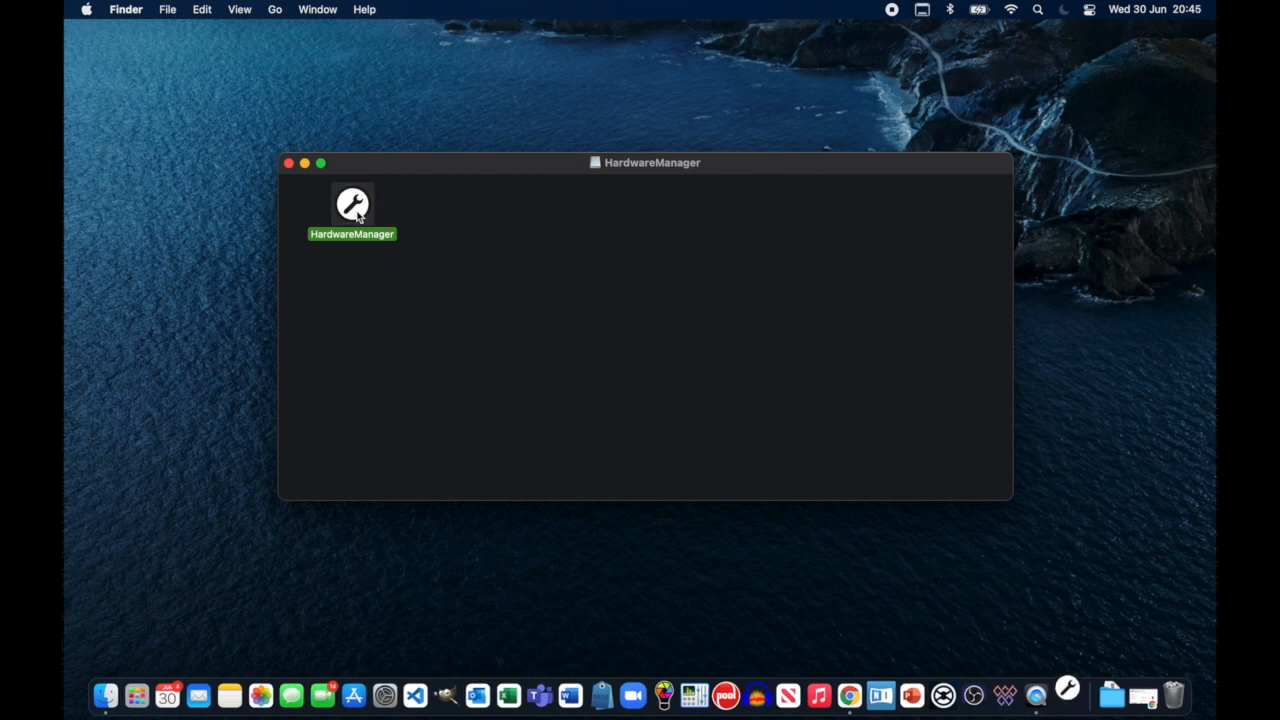
Launch HardwareManager from its Finder folder so both myDMX GO devices appear.
double_click(352, 204)
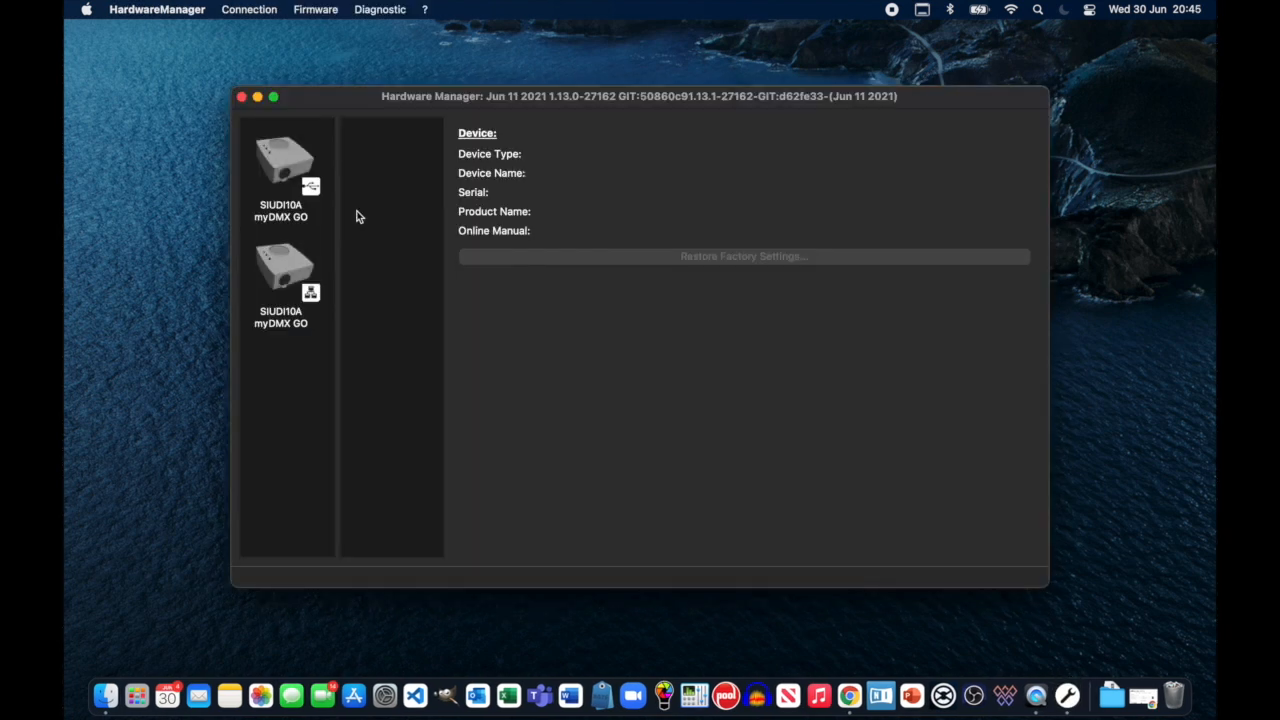
mouse_move(408, 118)
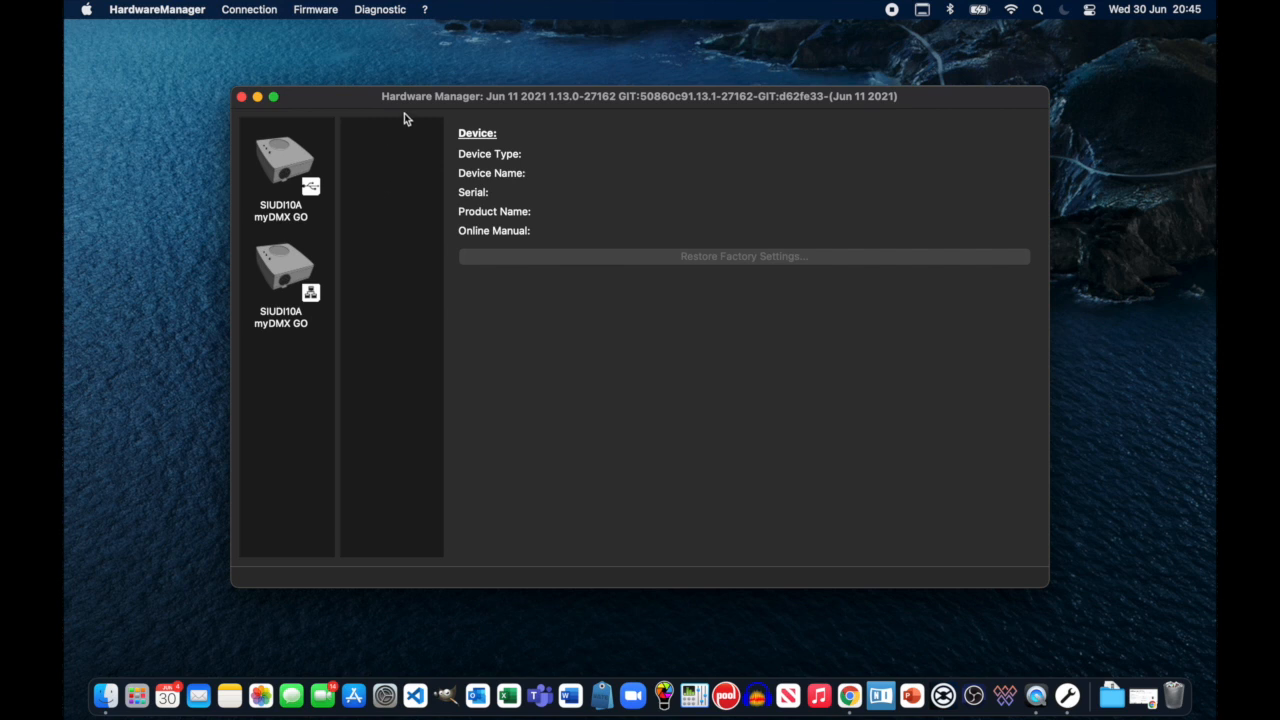
mouse_move(848, 122)
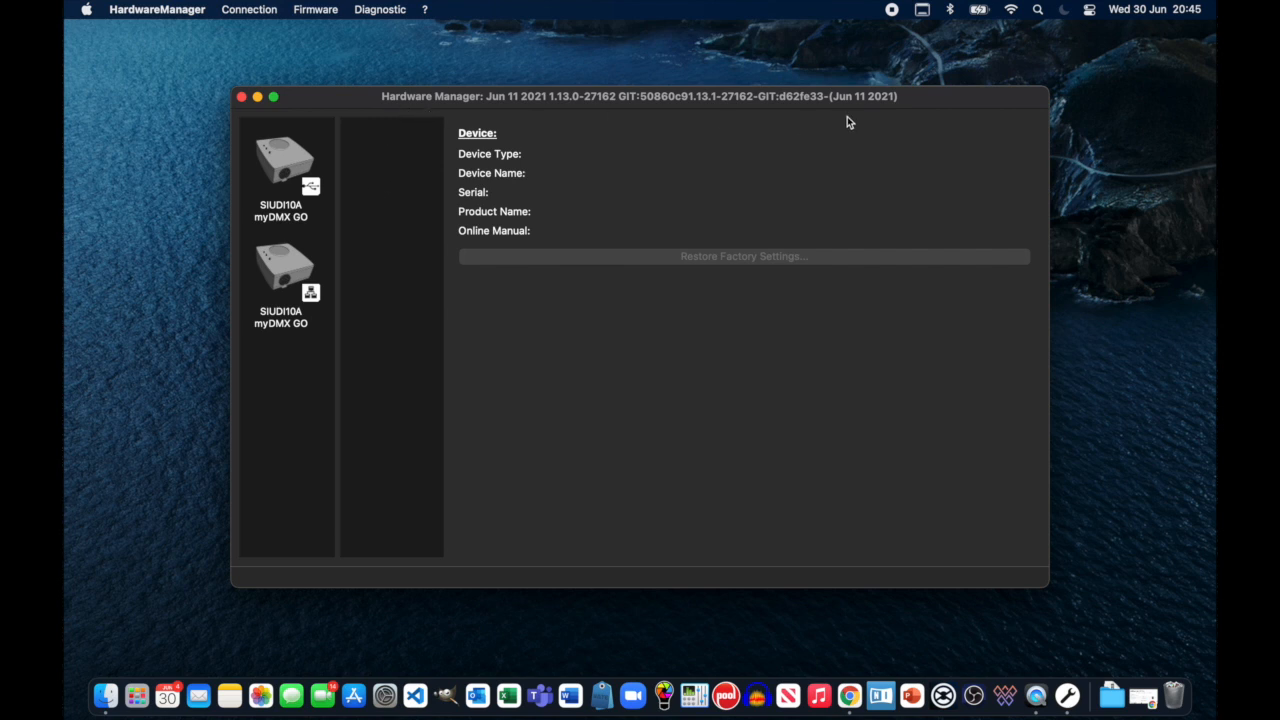
mouse_move(884, 108)
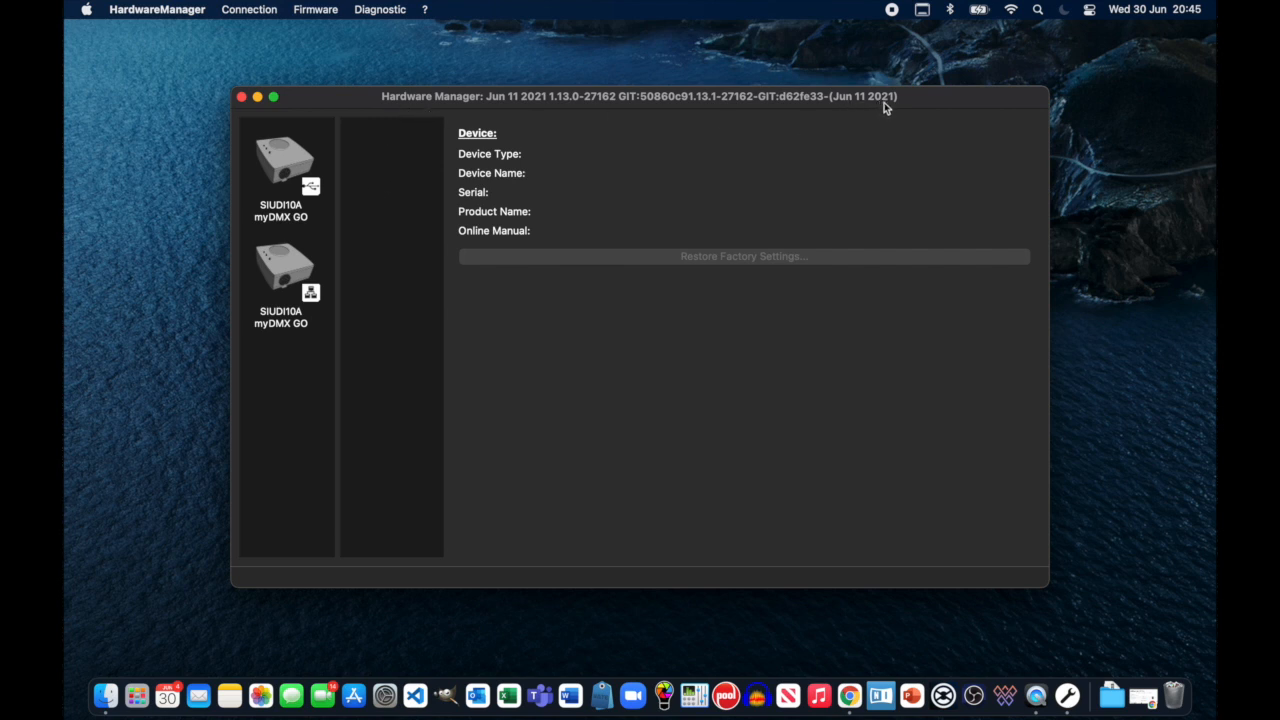
mouse_move(880, 132)
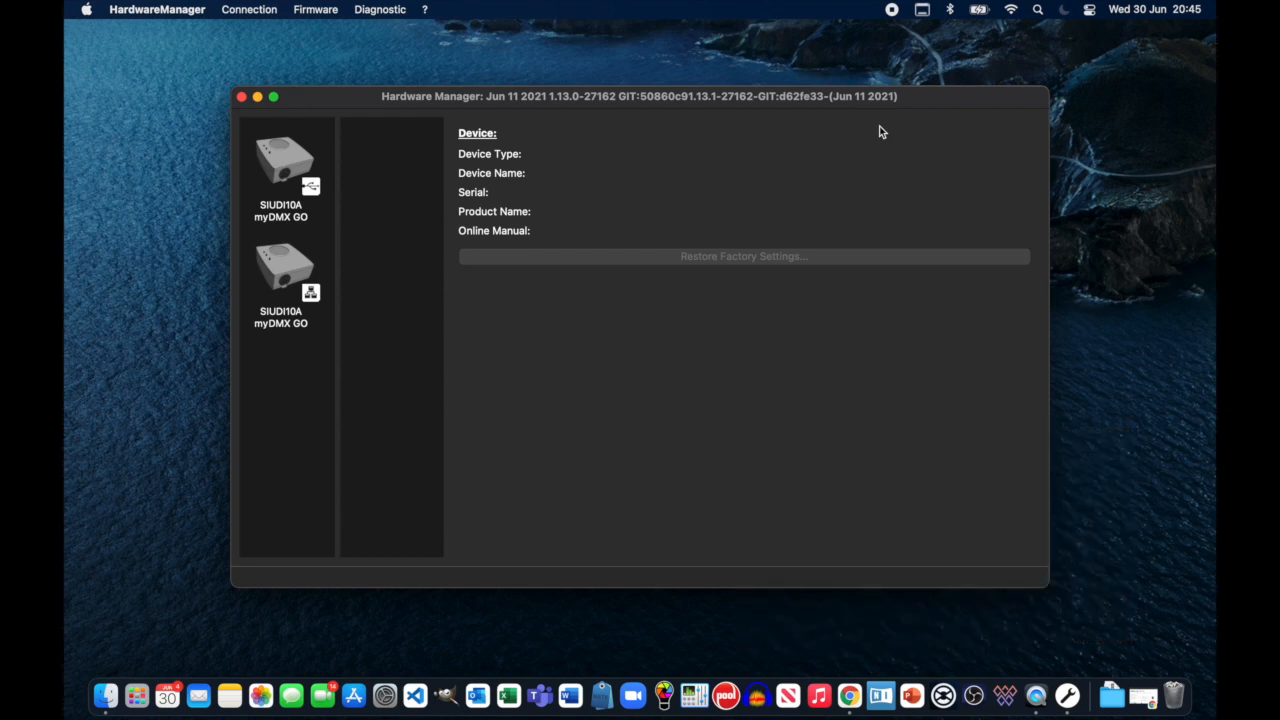
mouse_move(348, 172)
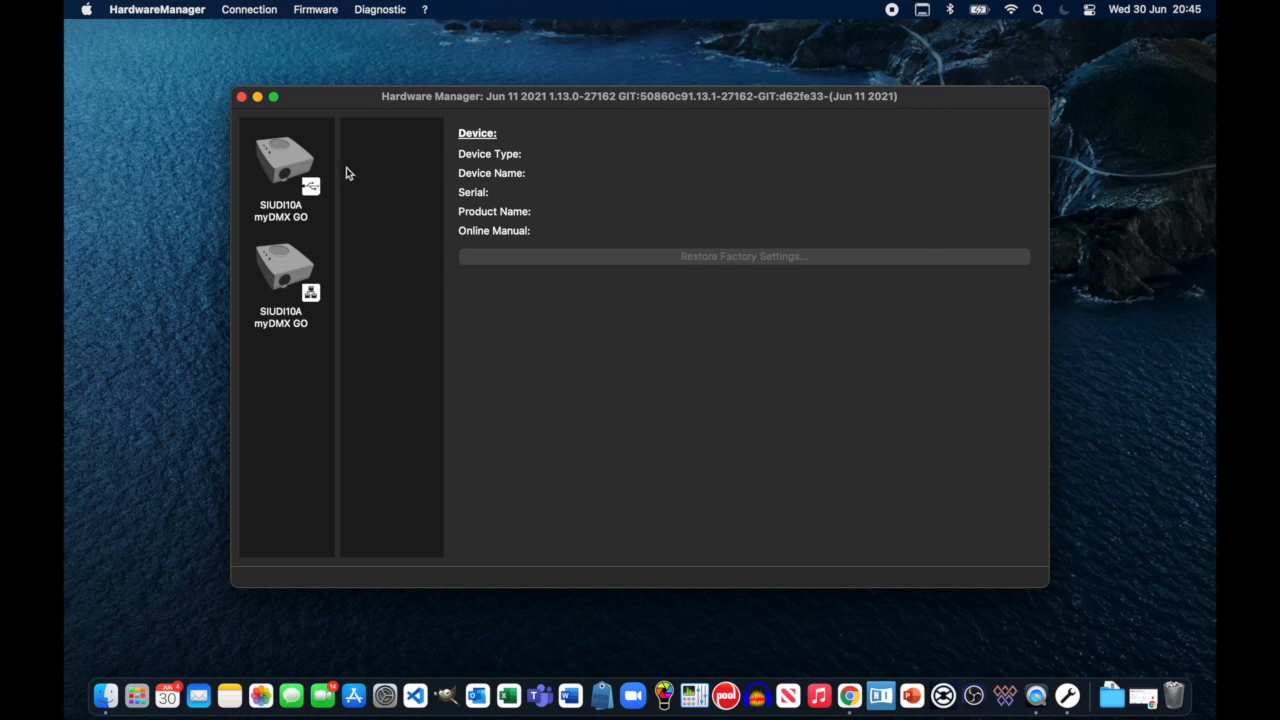
mouse_move(268, 176)
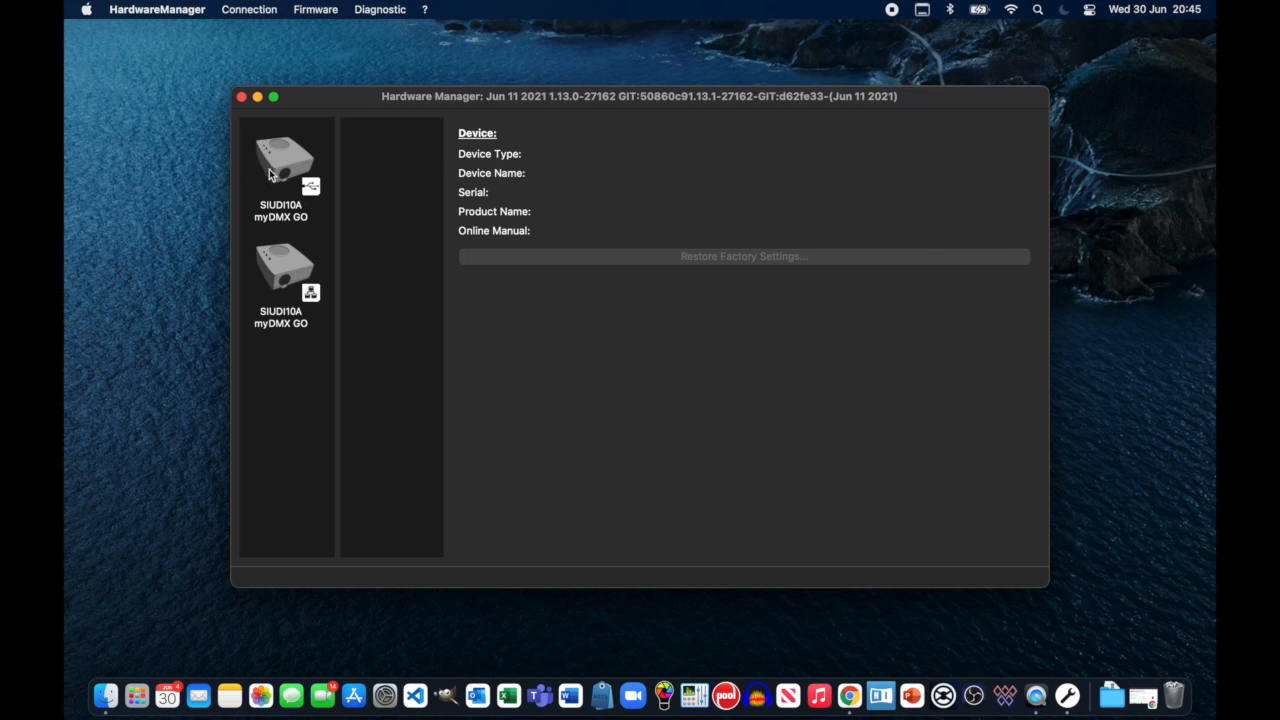
mouse_move(300, 198)
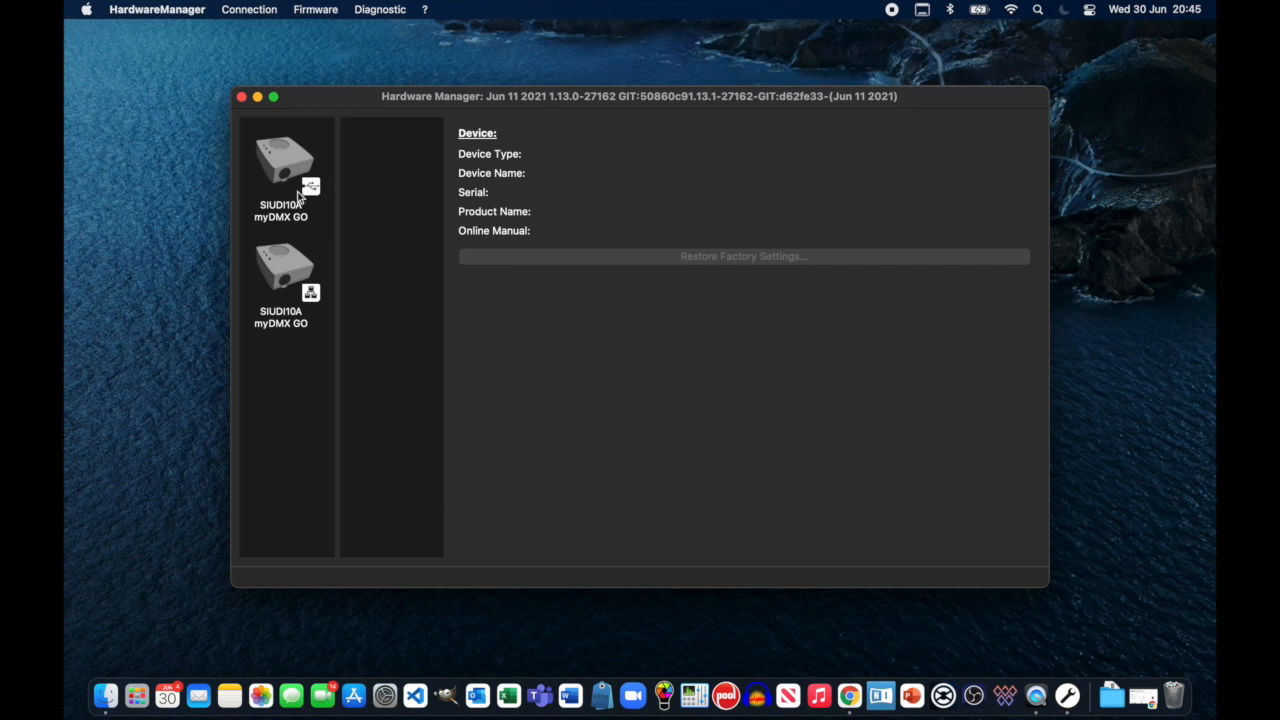
mouse_move(318, 192)
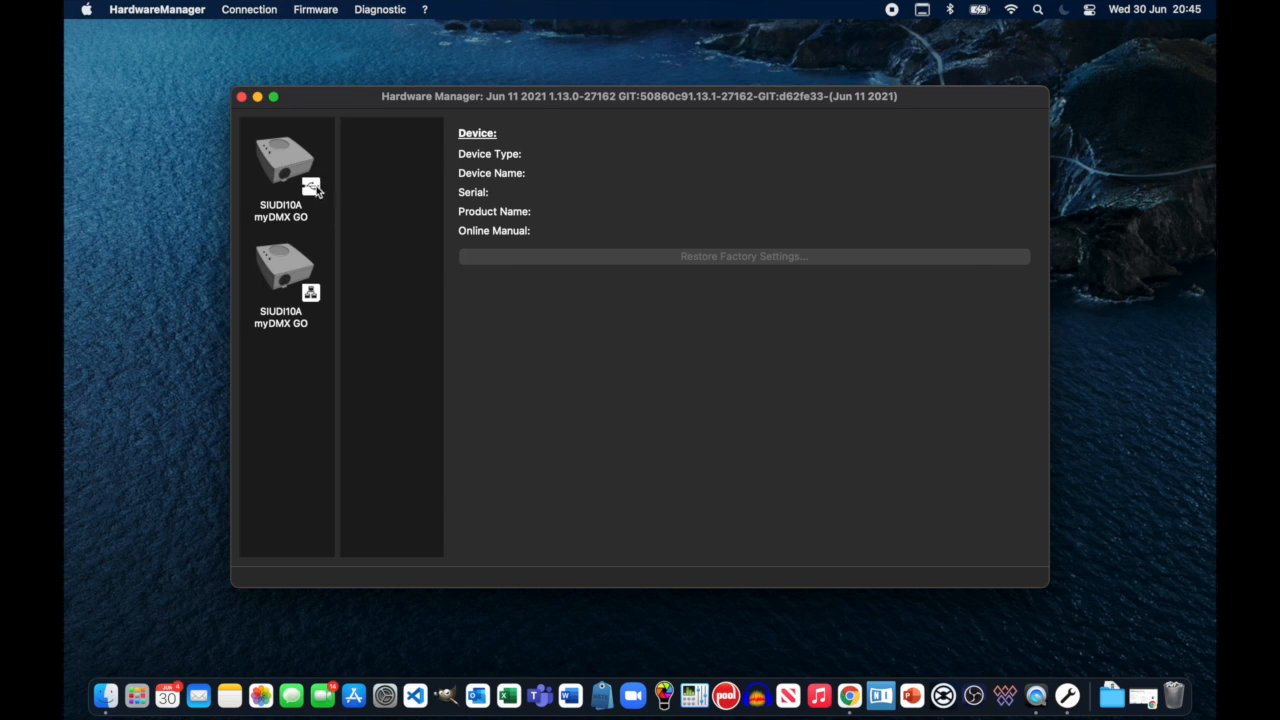
mouse_move(276, 188)
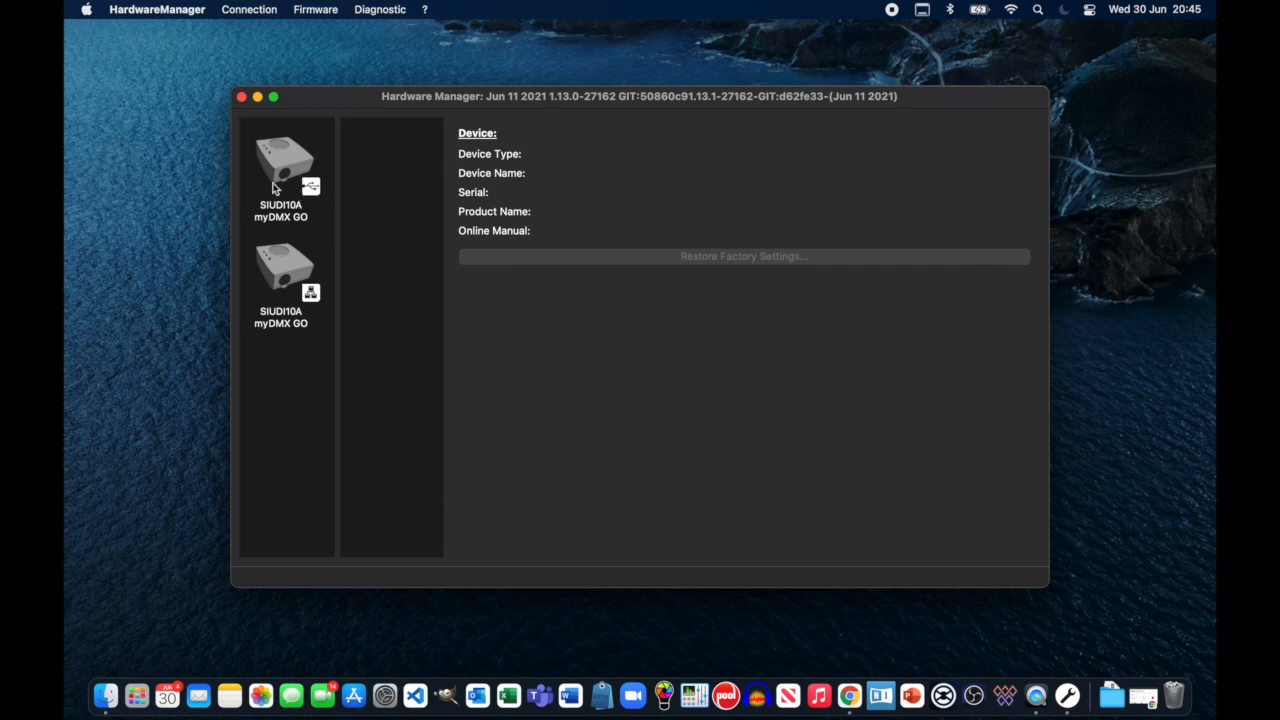
mouse_move(312, 198)
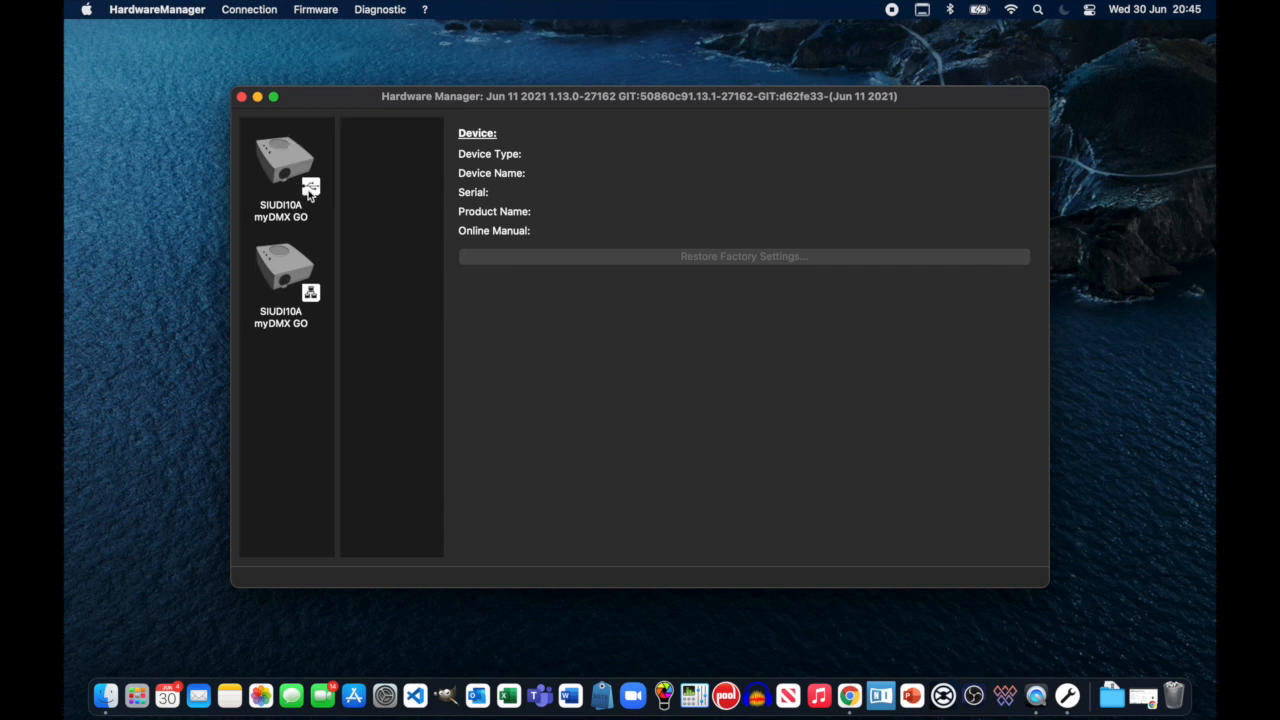
mouse_move(264, 290)
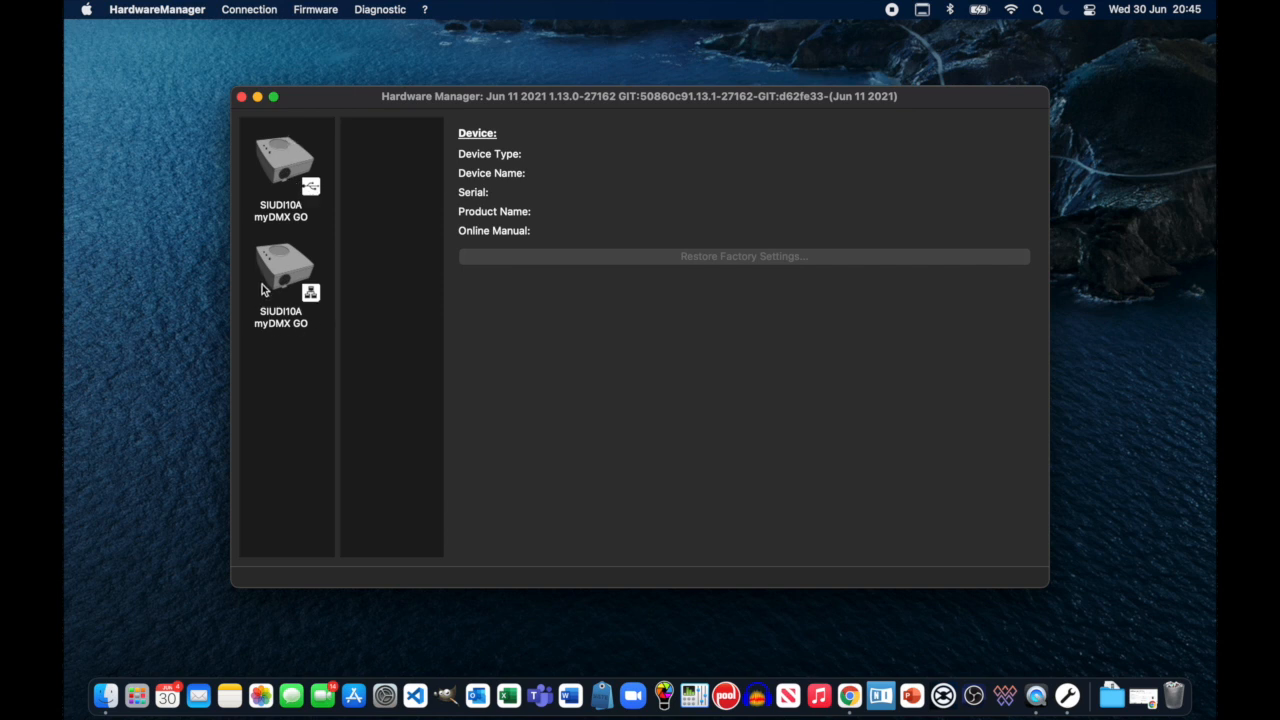
mouse_move(236, 222)
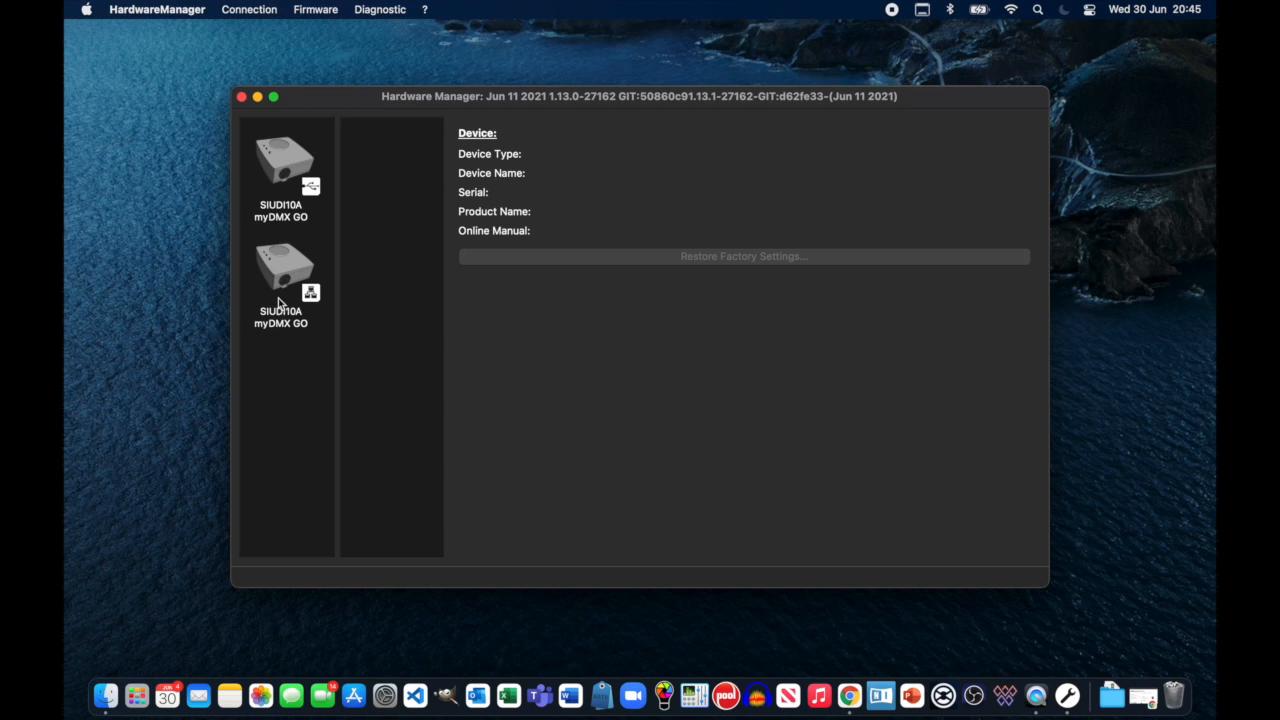
mouse_move(282, 260)
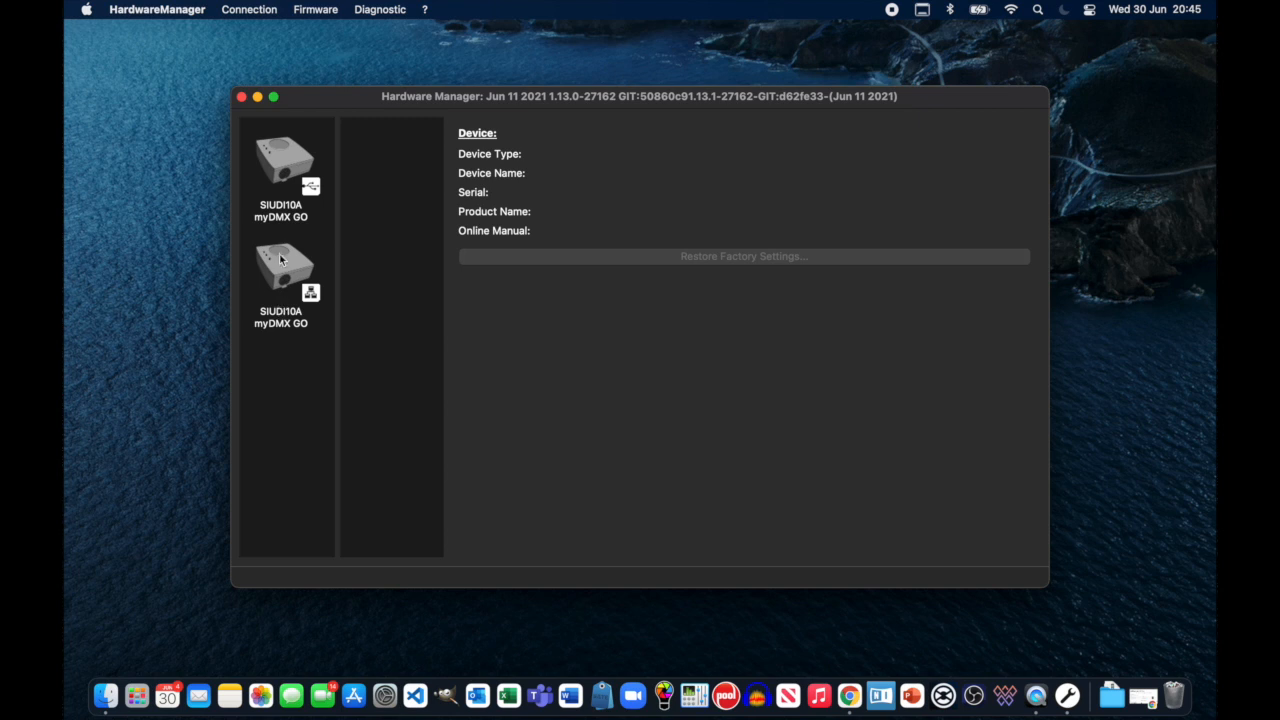
mouse_move(288, 238)
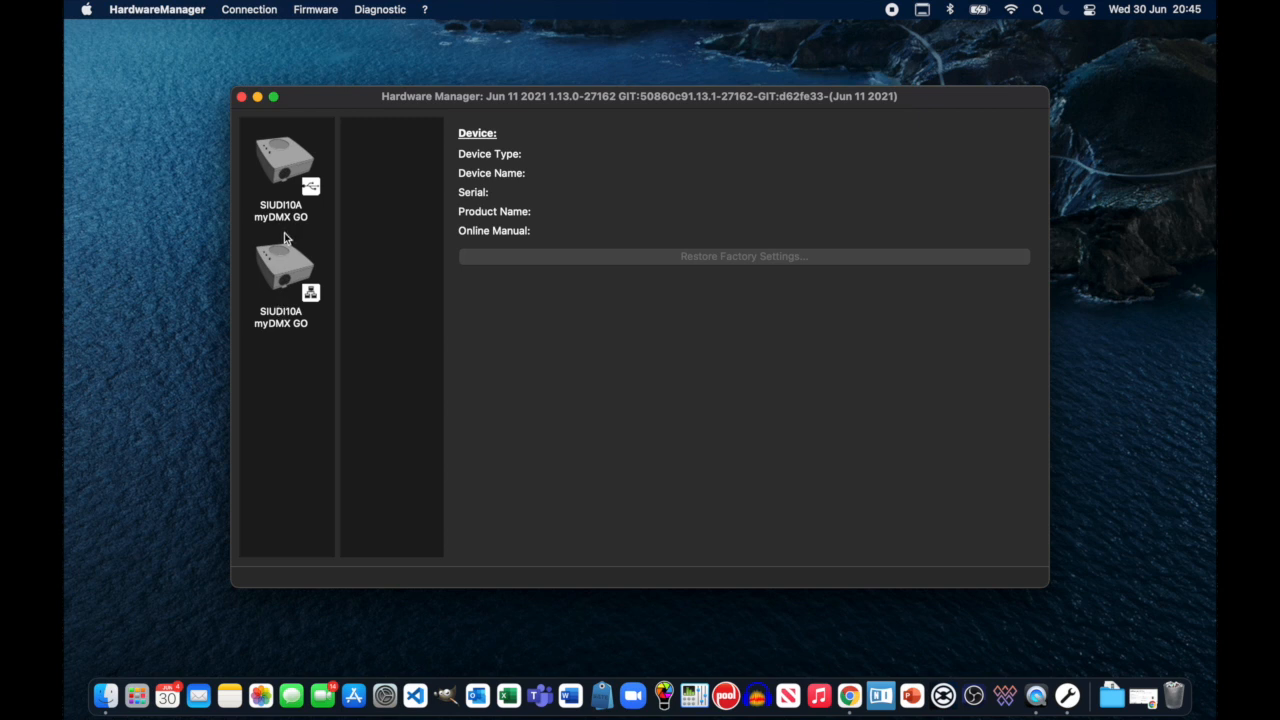
mouse_move(288, 212)
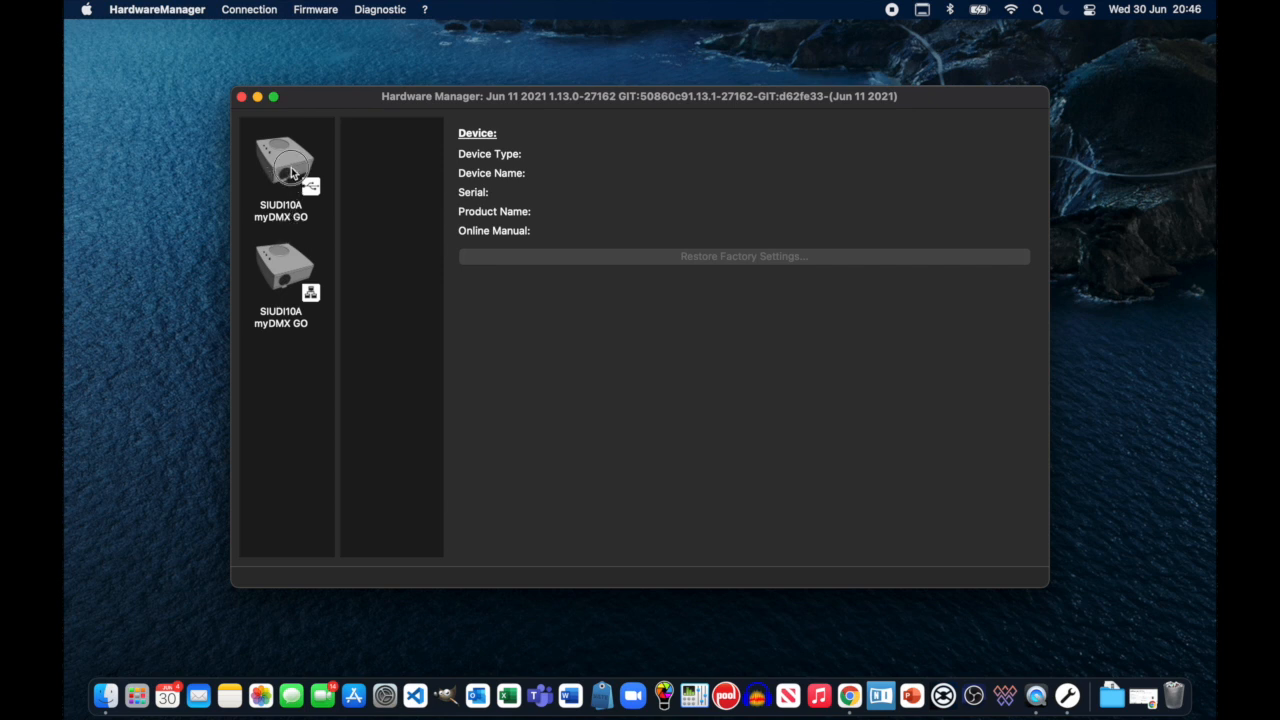
Select the first myDMX GO (SIUDI10A, serial 184996) to see its firmware-upgrade warning.
click(280, 176)
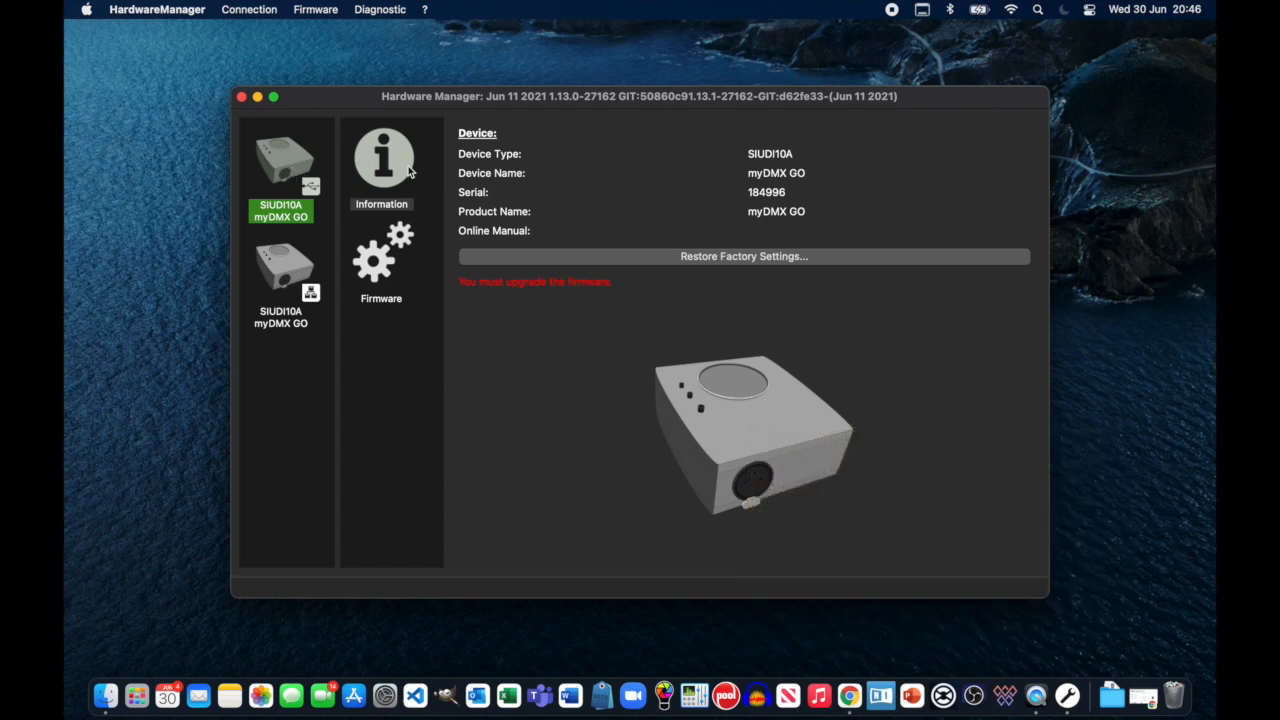
mouse_move(388, 428)
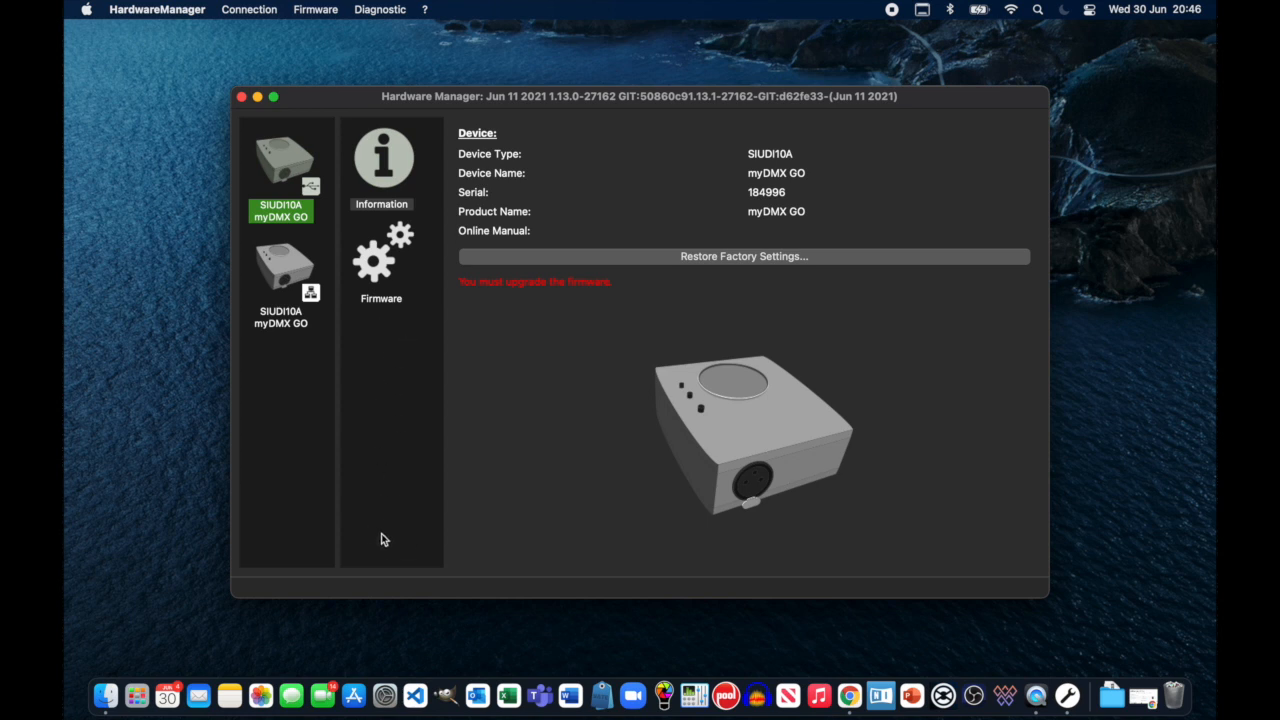
mouse_move(380, 212)
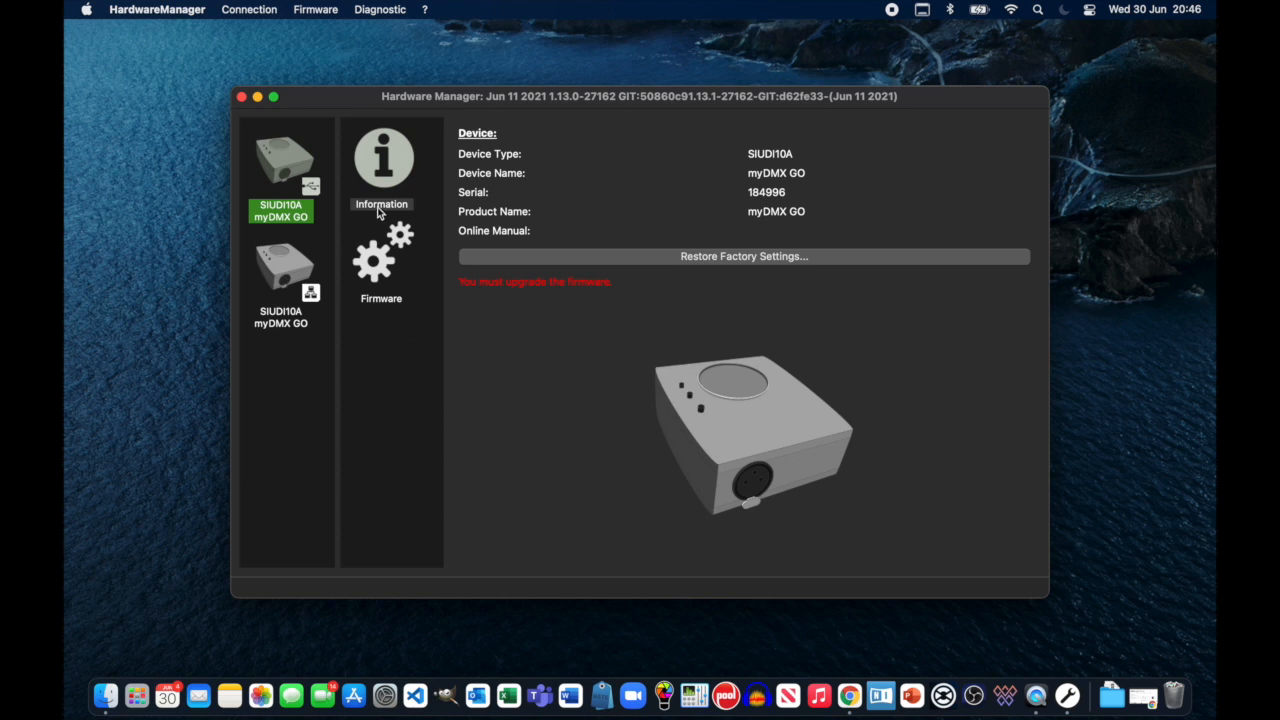
mouse_move(500, 294)
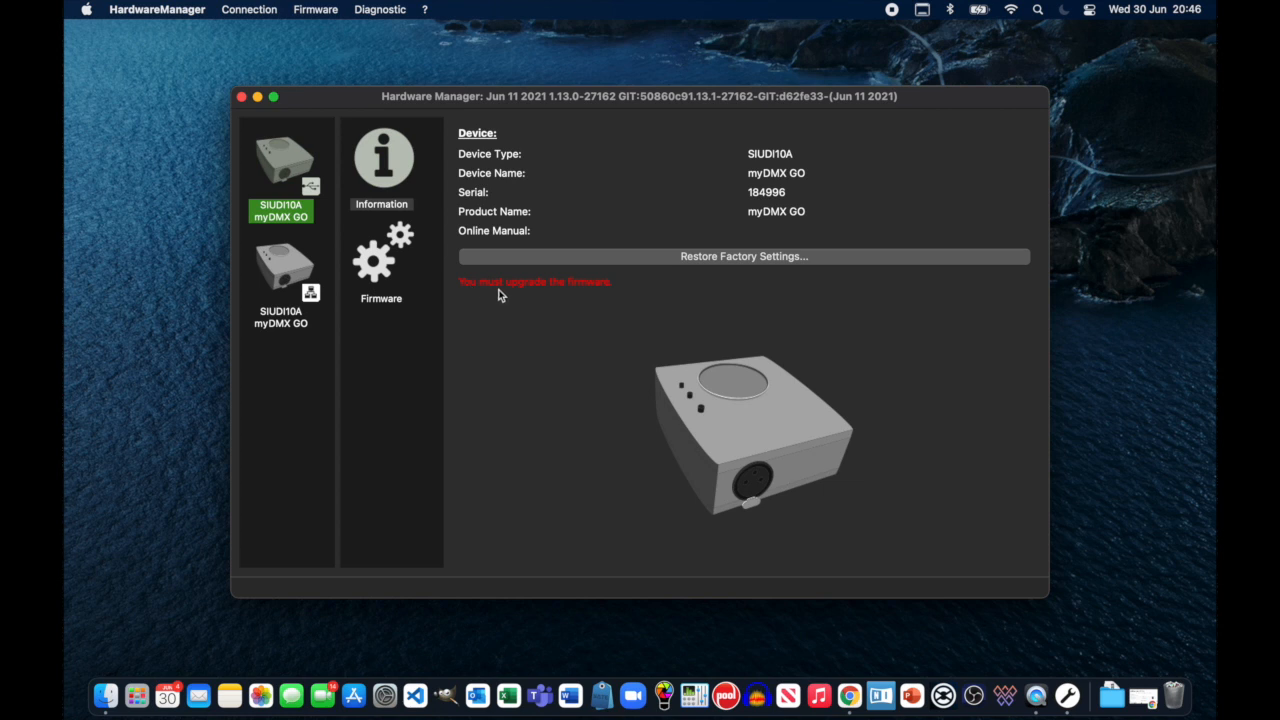
mouse_move(576, 296)
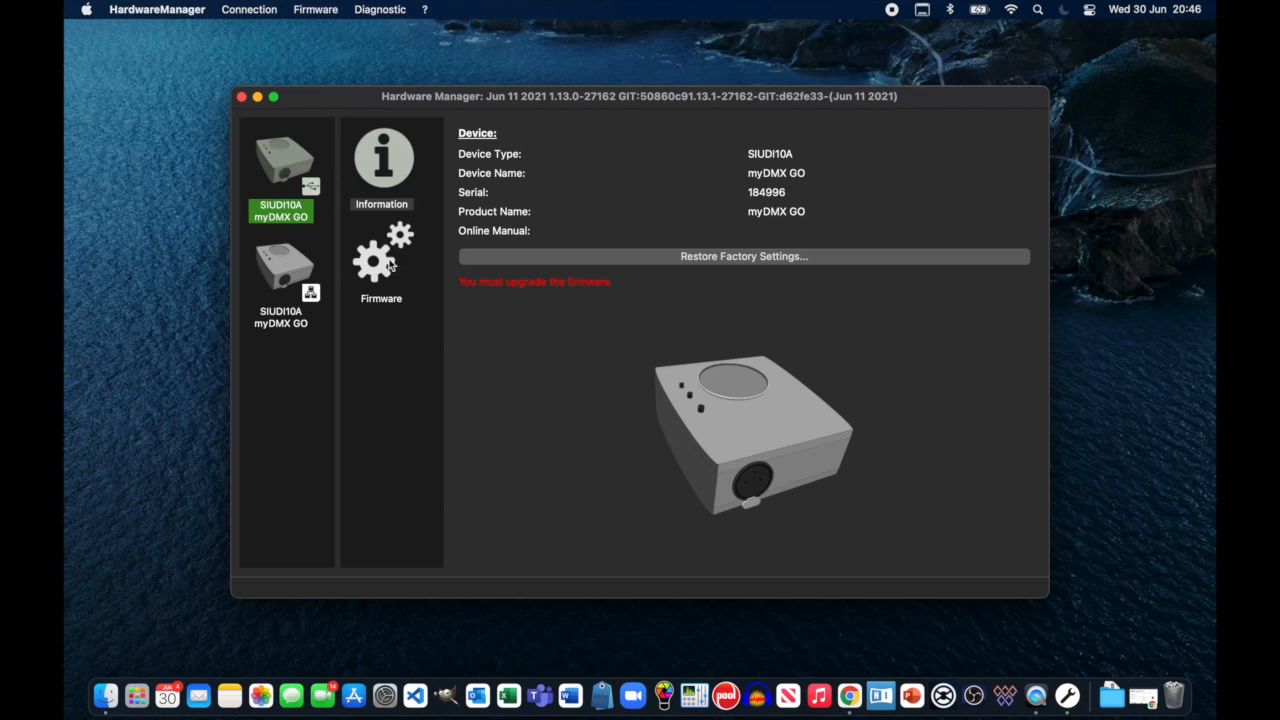
Start the firmware update taking the myDMX GO from 0.24 to 0.26.
click(380, 256)
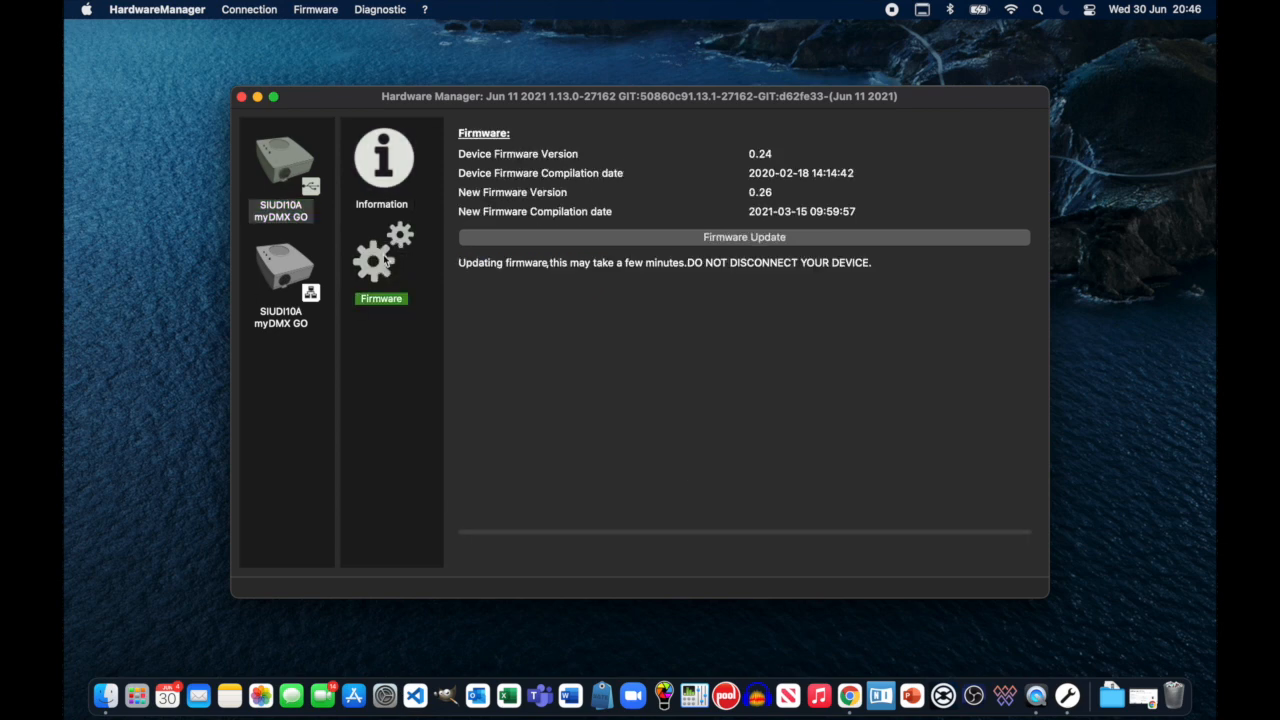
mouse_move(744, 166)
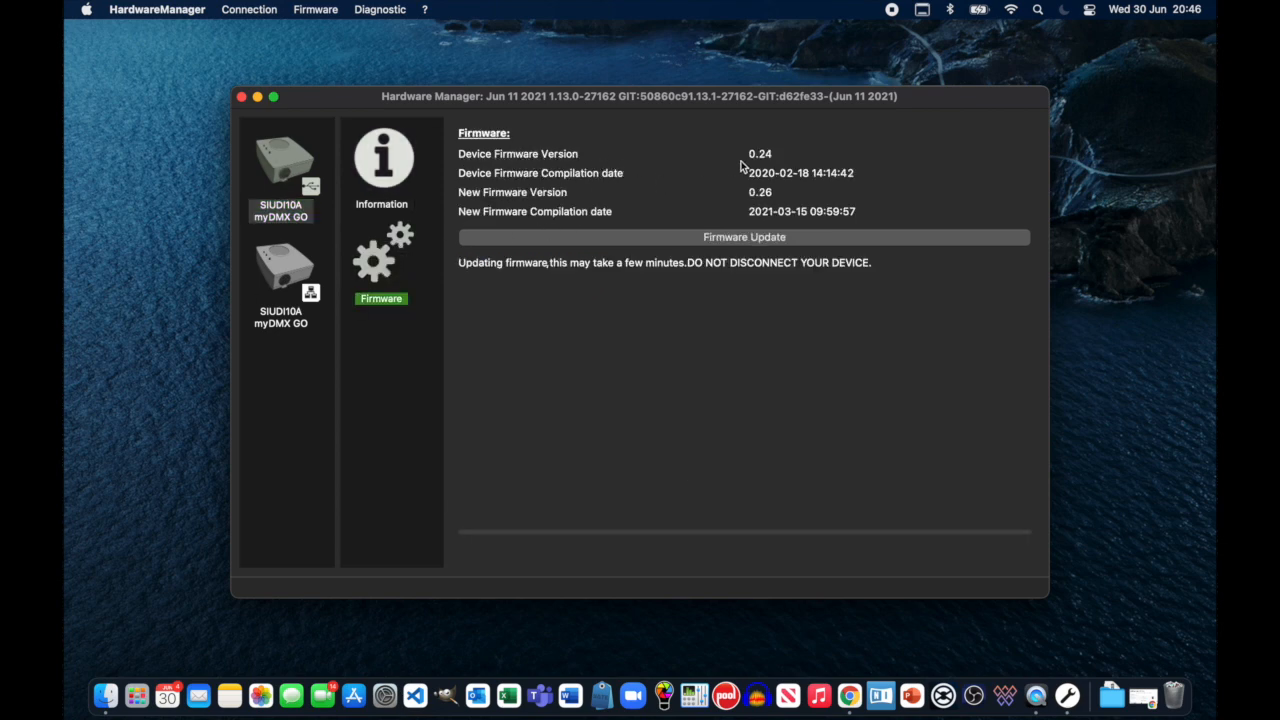
mouse_move(764, 164)
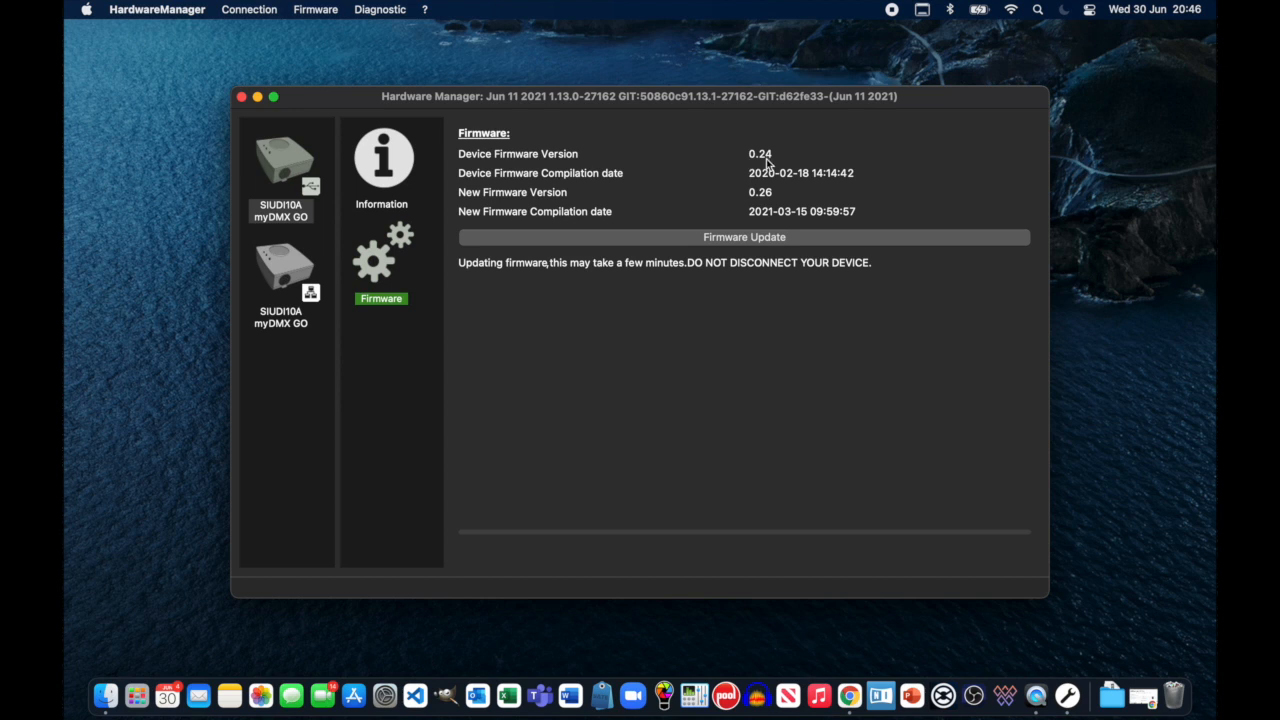
mouse_move(792, 184)
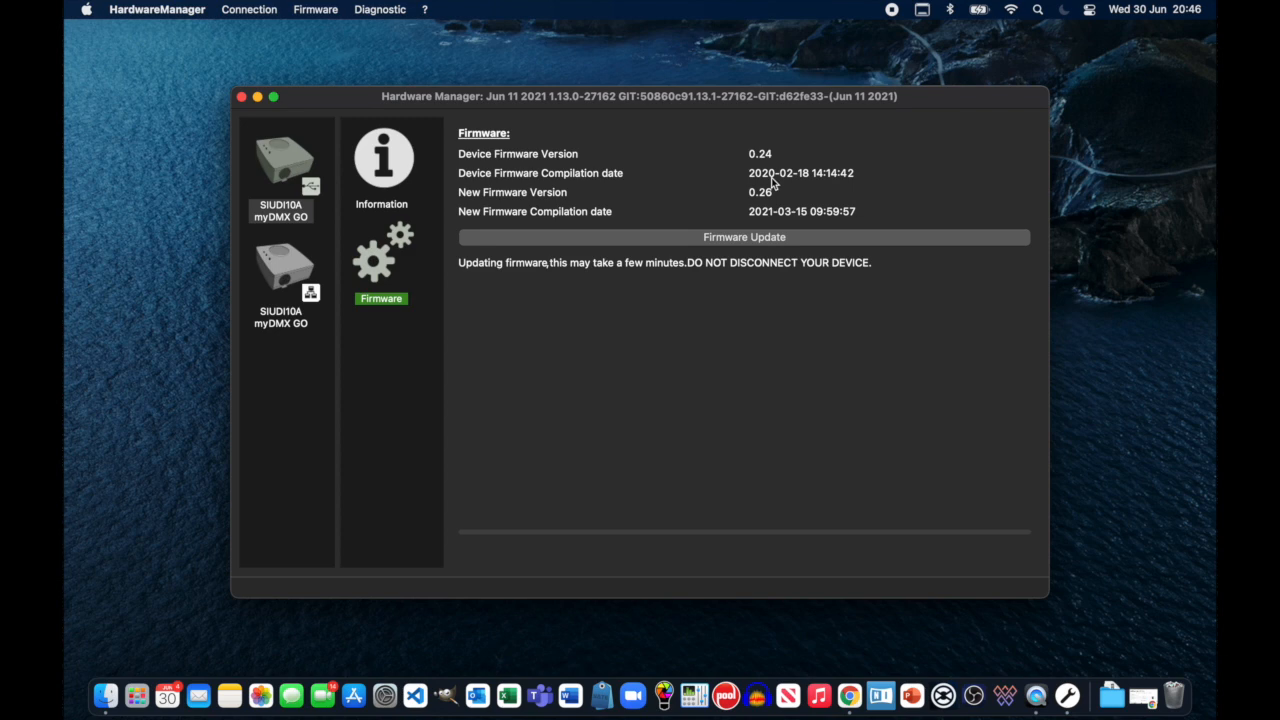
mouse_move(600, 206)
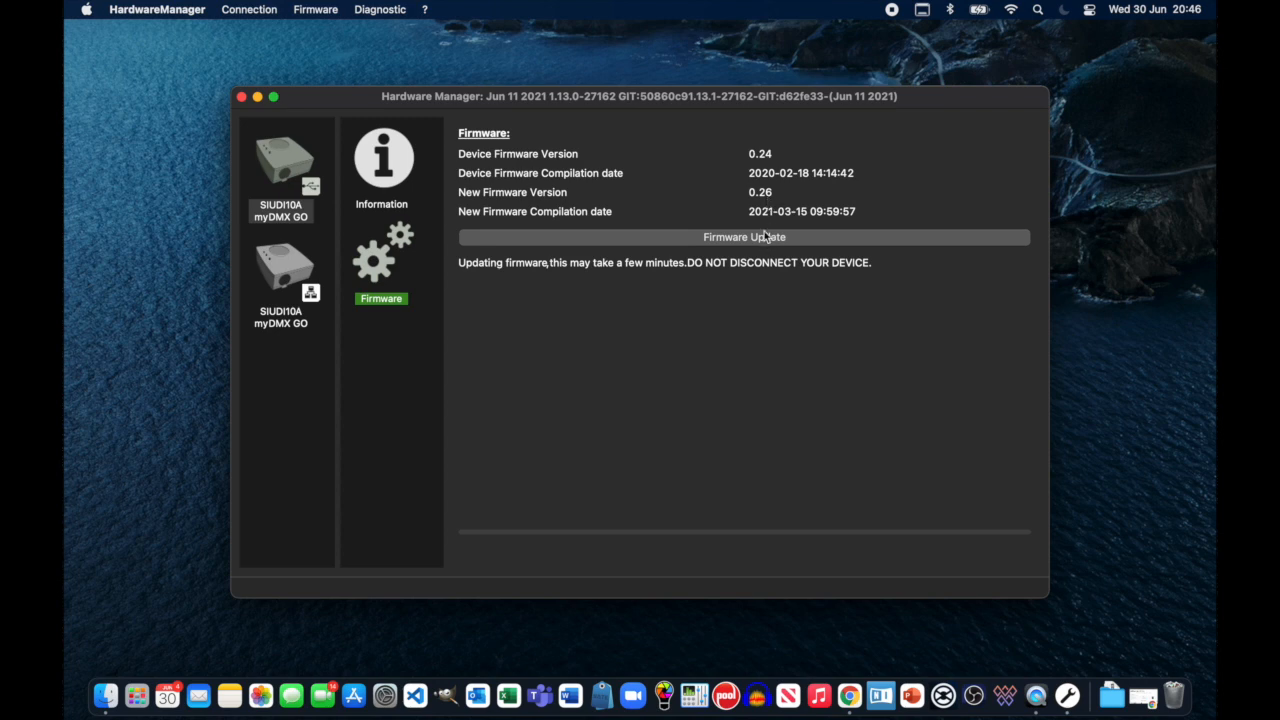
mouse_move(770, 222)
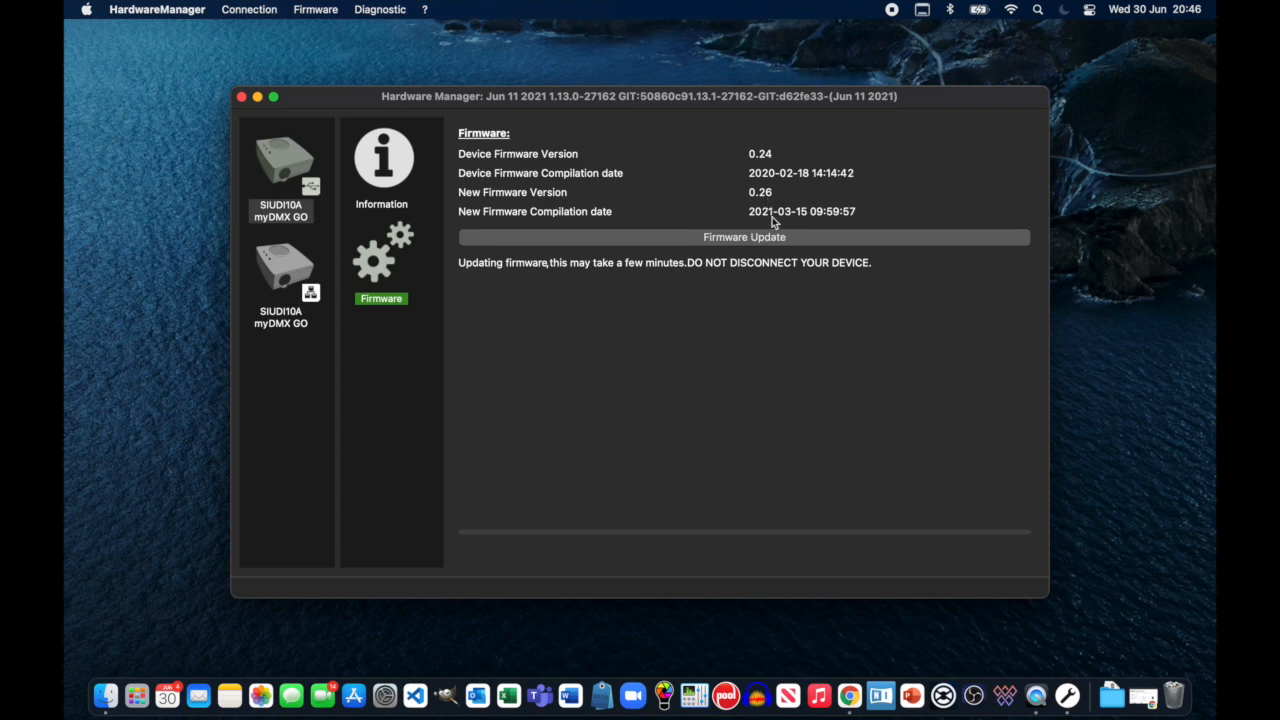
mouse_move(764, 232)
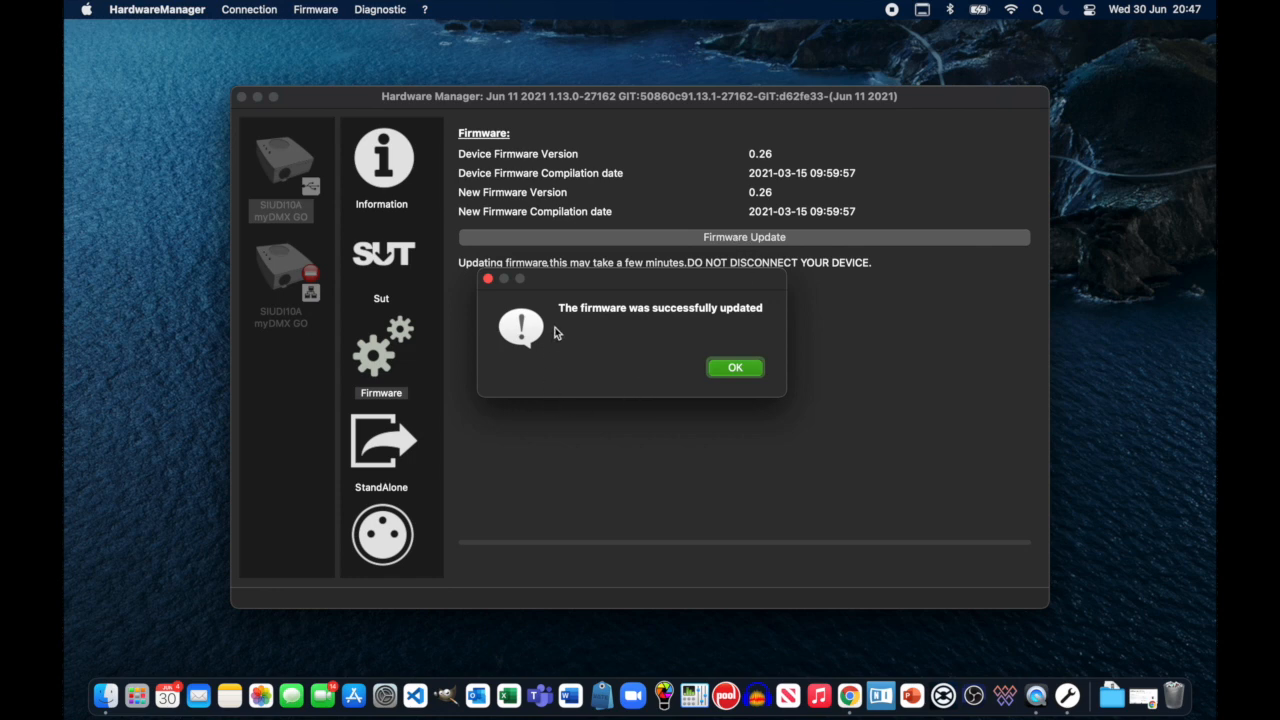
mouse_move(728, 318)
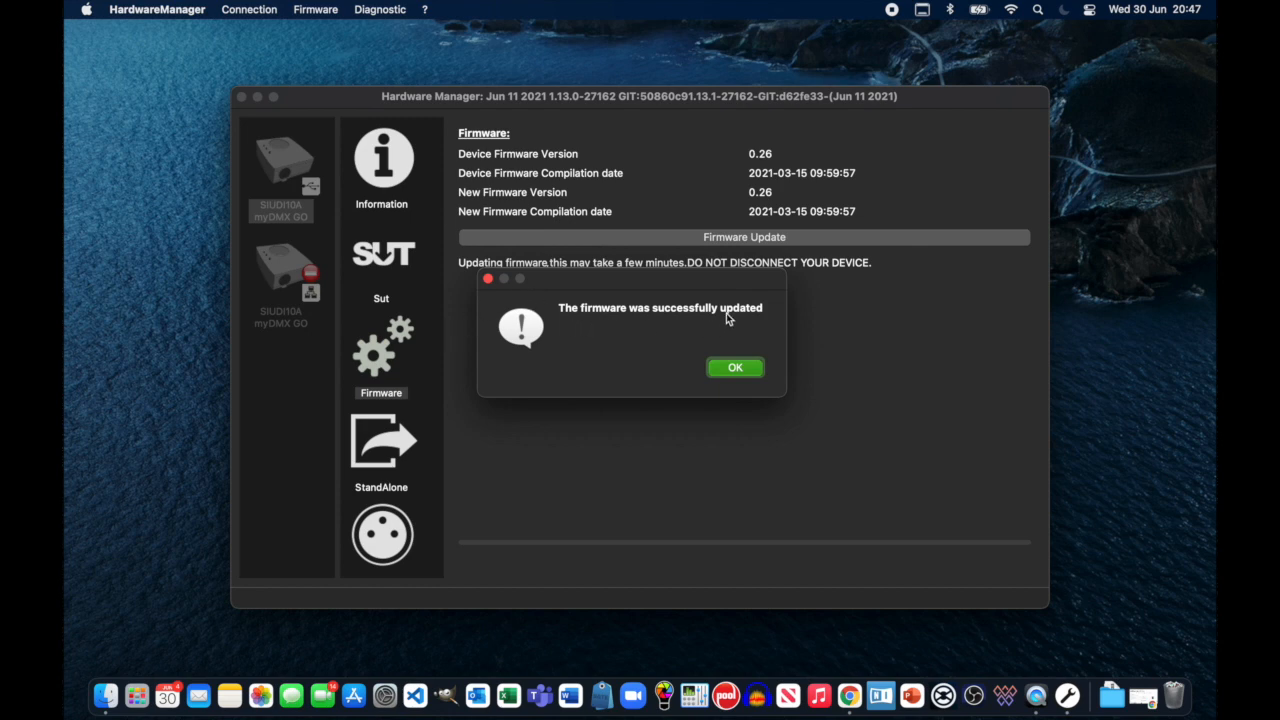
mouse_move(744, 384)
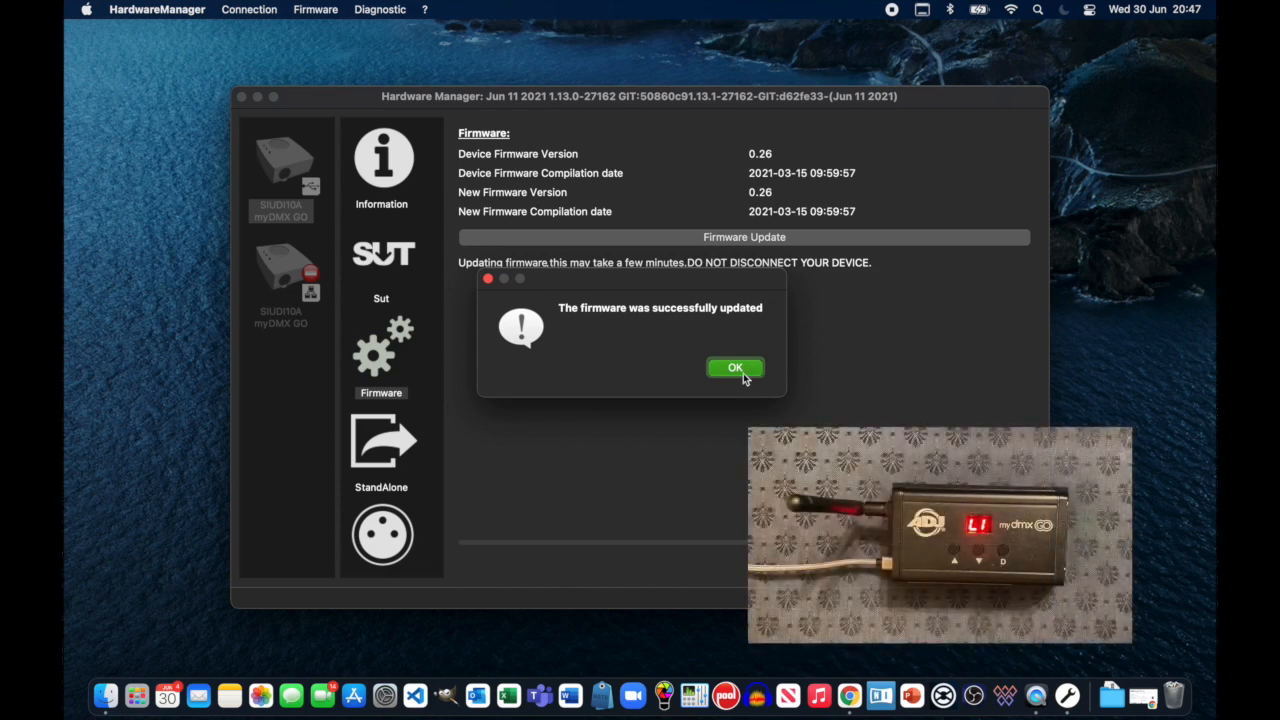
Acknowledge the update success and confirm the myDMX GO firmware reads 0.26.
click(736, 368)
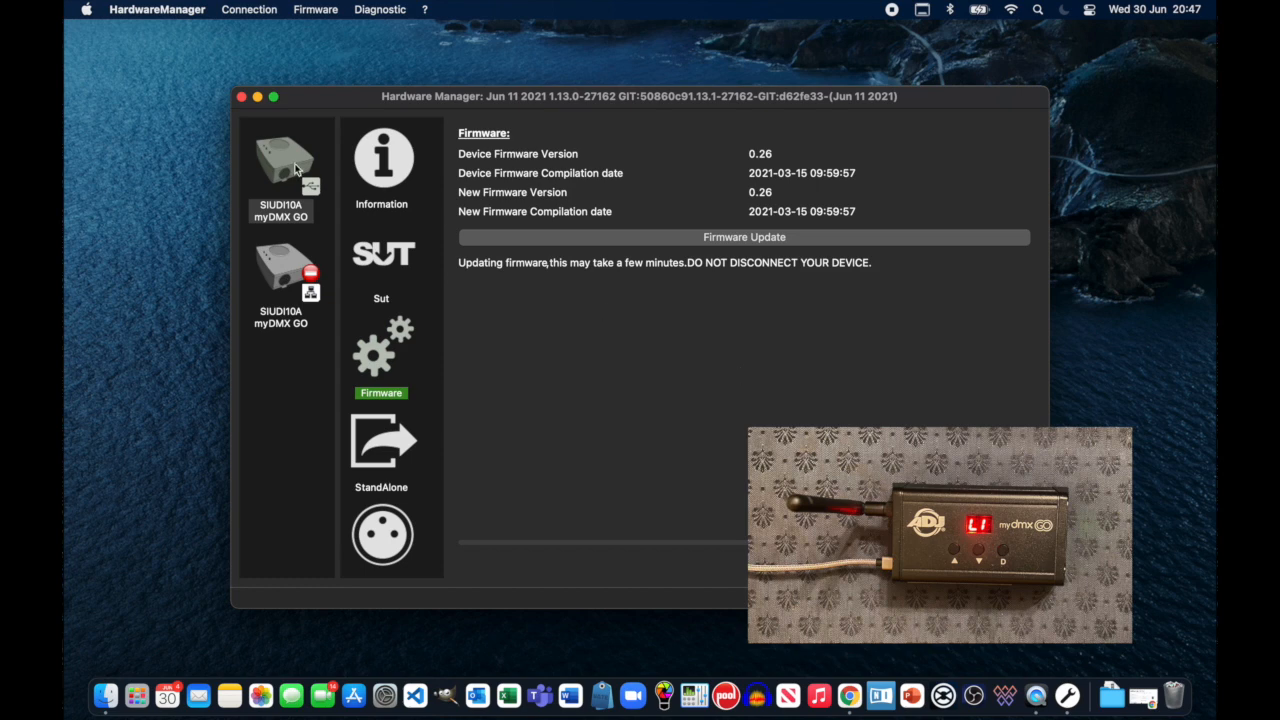
click(284, 164)
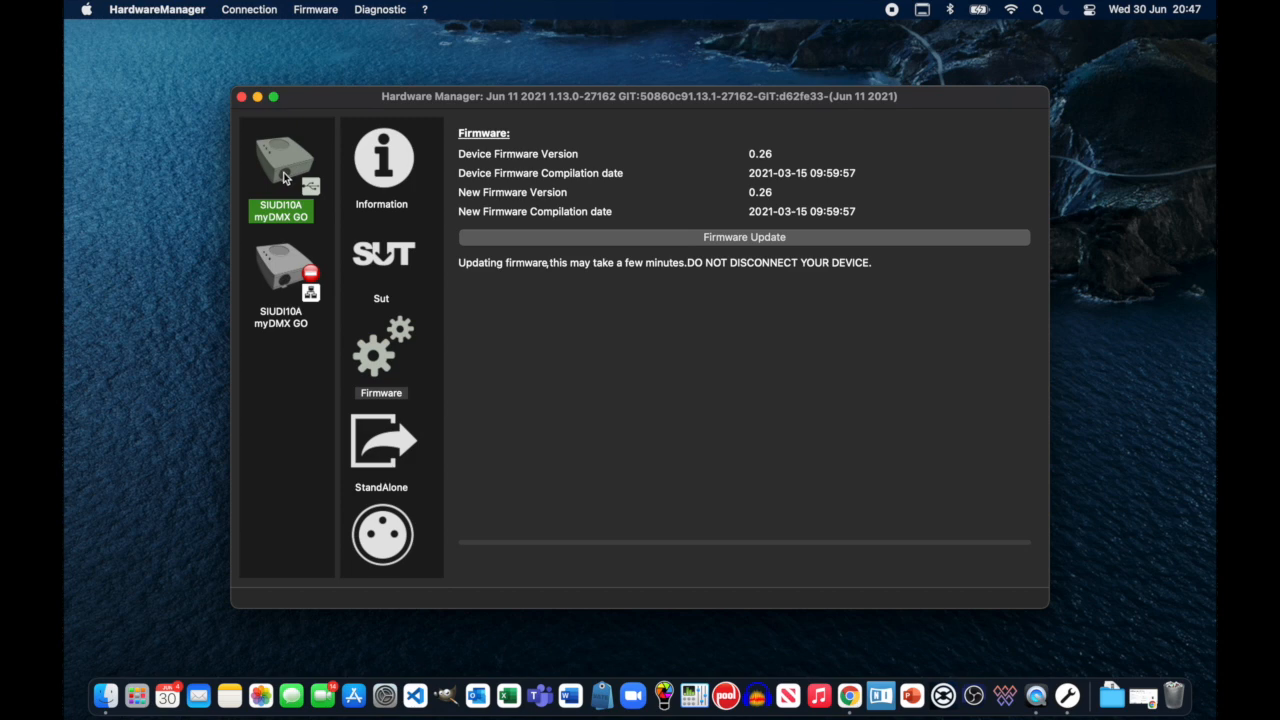
mouse_move(388, 198)
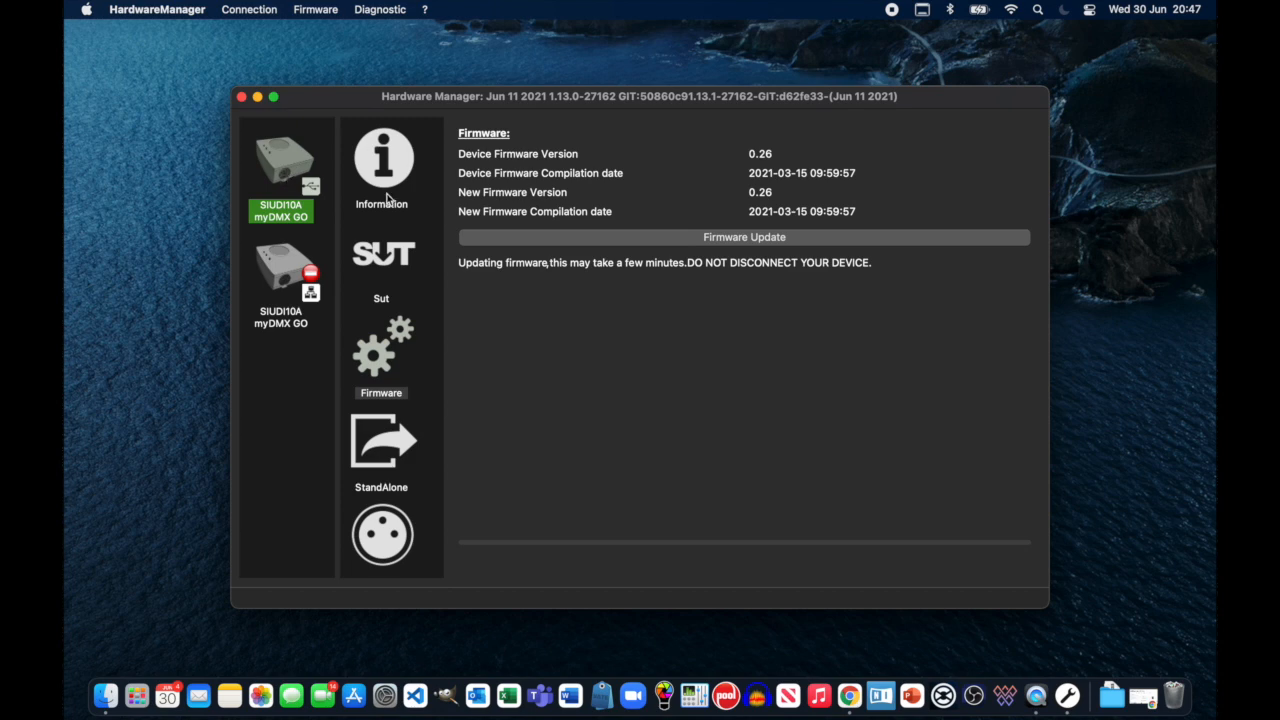
mouse_move(408, 412)
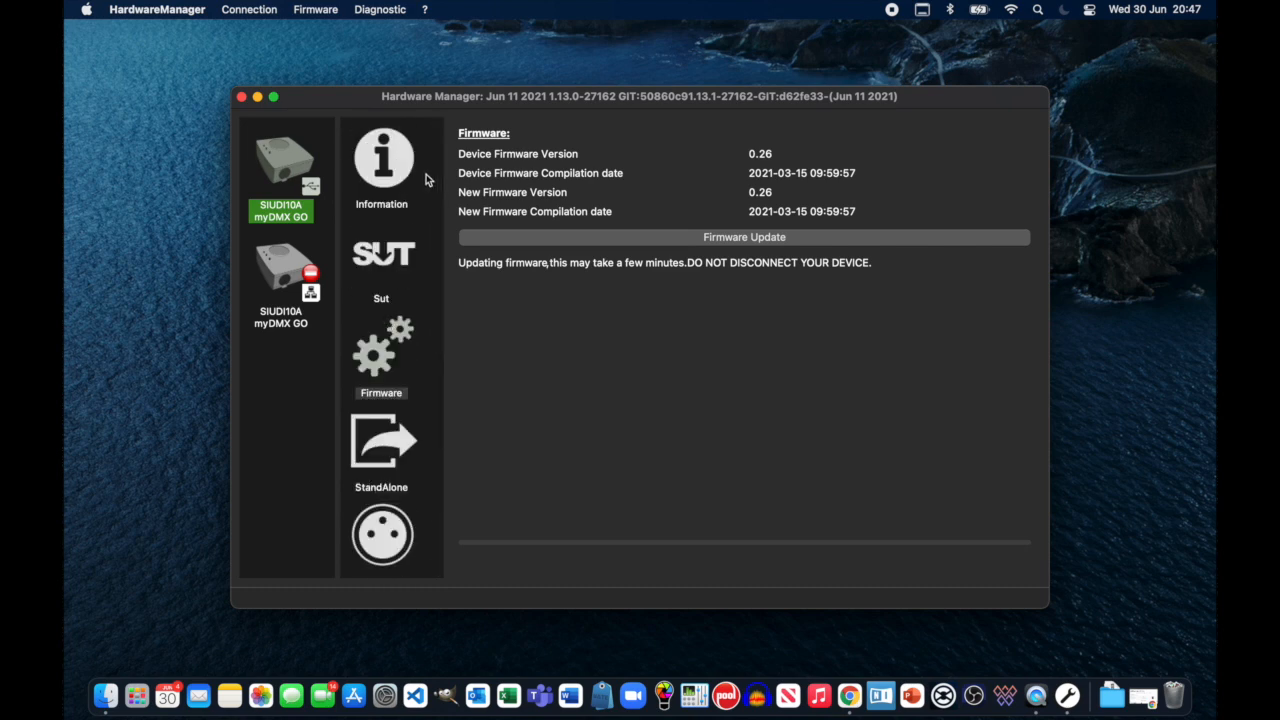
mouse_move(382, 350)
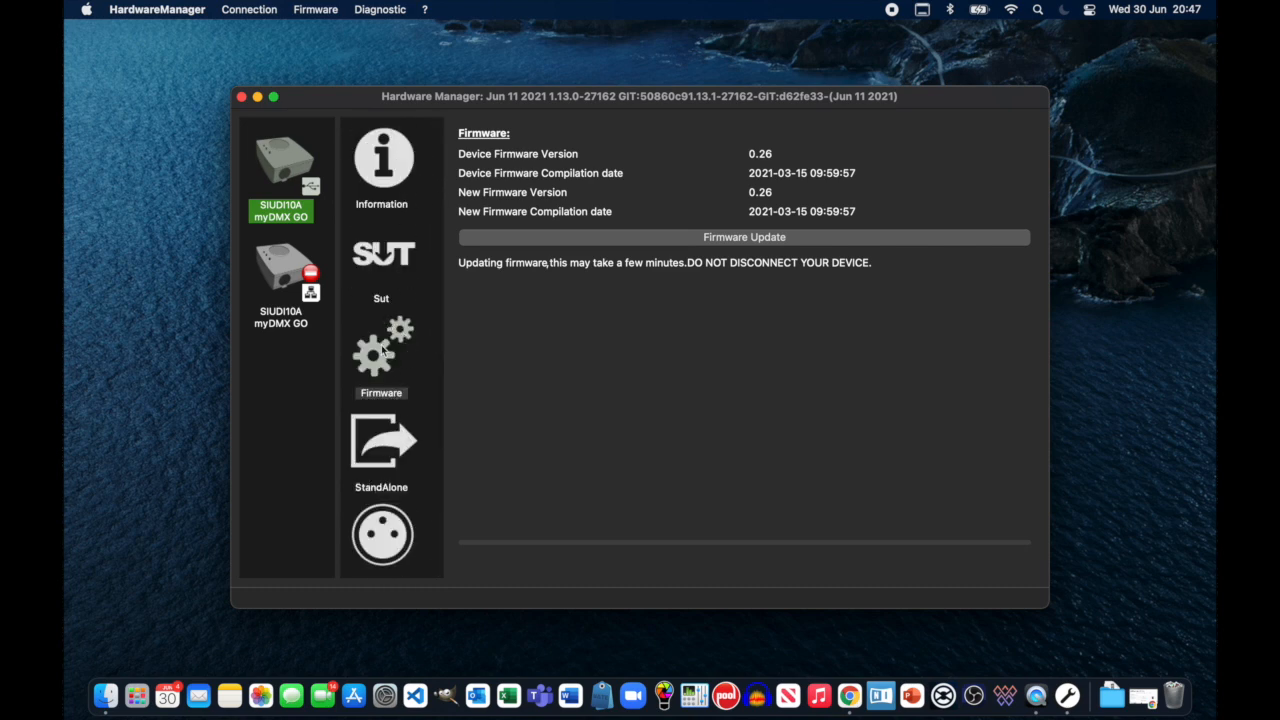
click(380, 350)
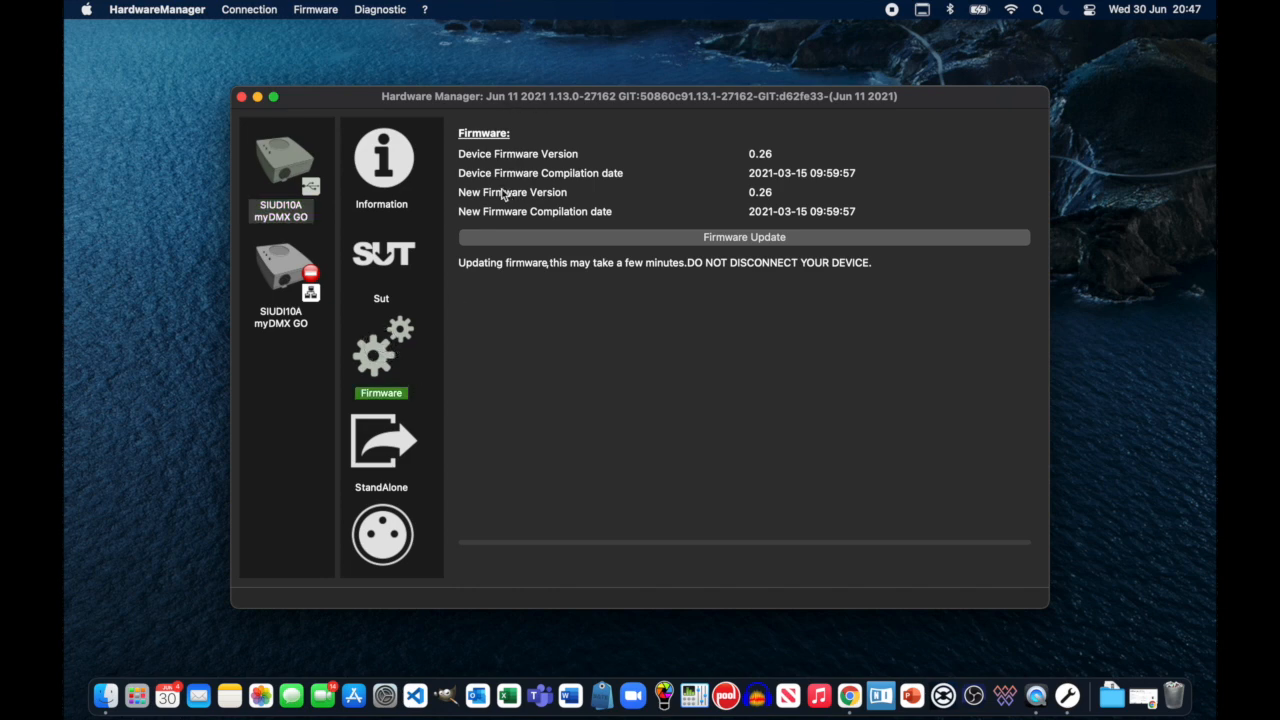
mouse_move(770, 198)
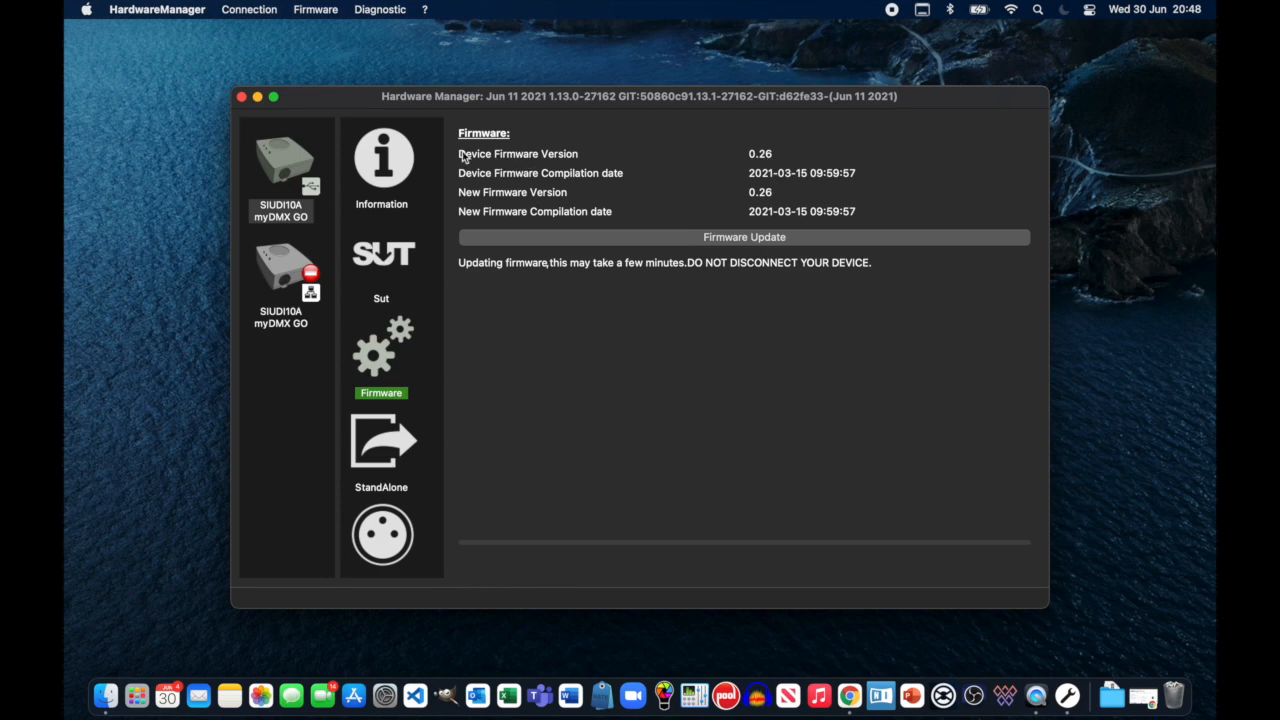
mouse_move(478, 248)
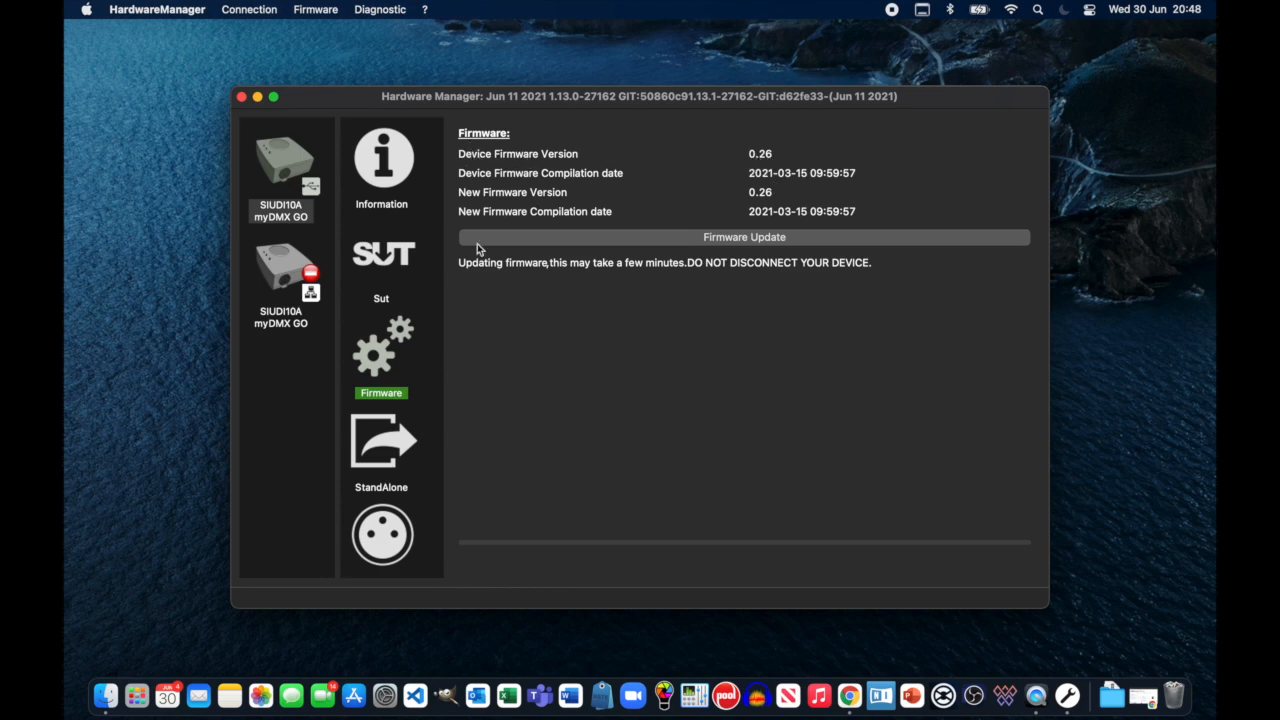
Review the SUT licences, with 45.81 of 46.81 offline days remaining.
click(380, 158)
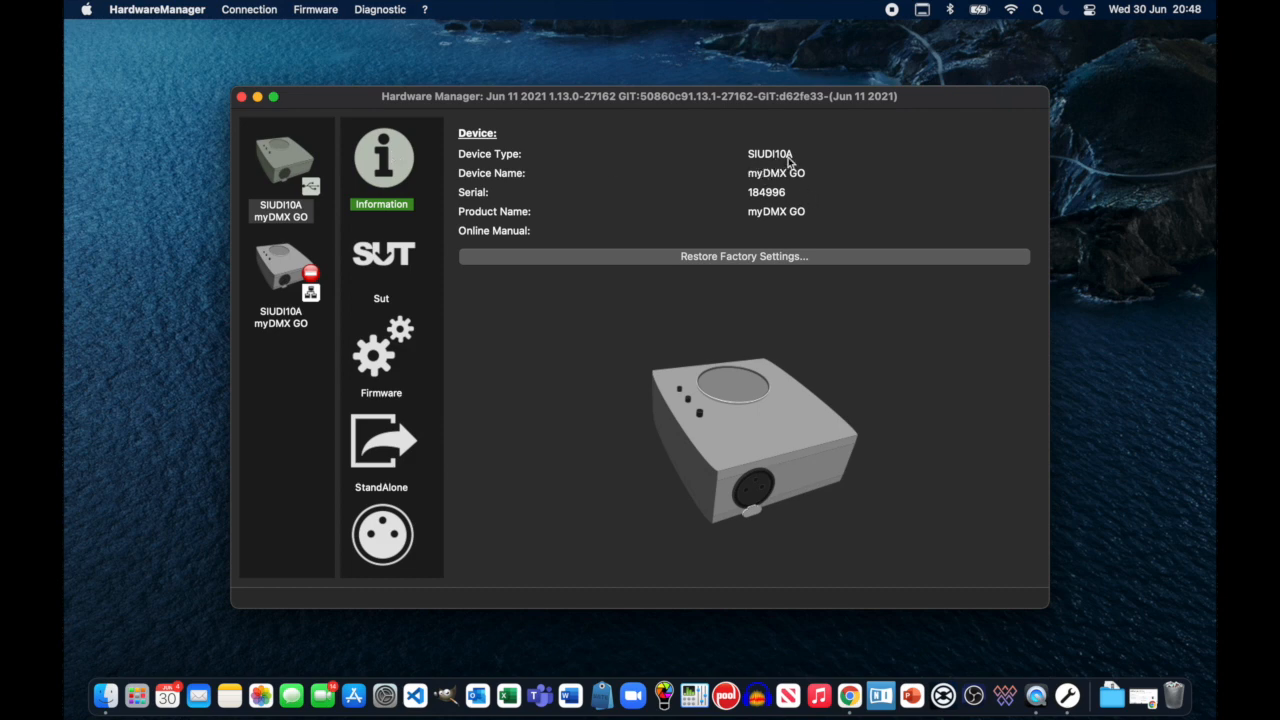
mouse_move(488, 294)
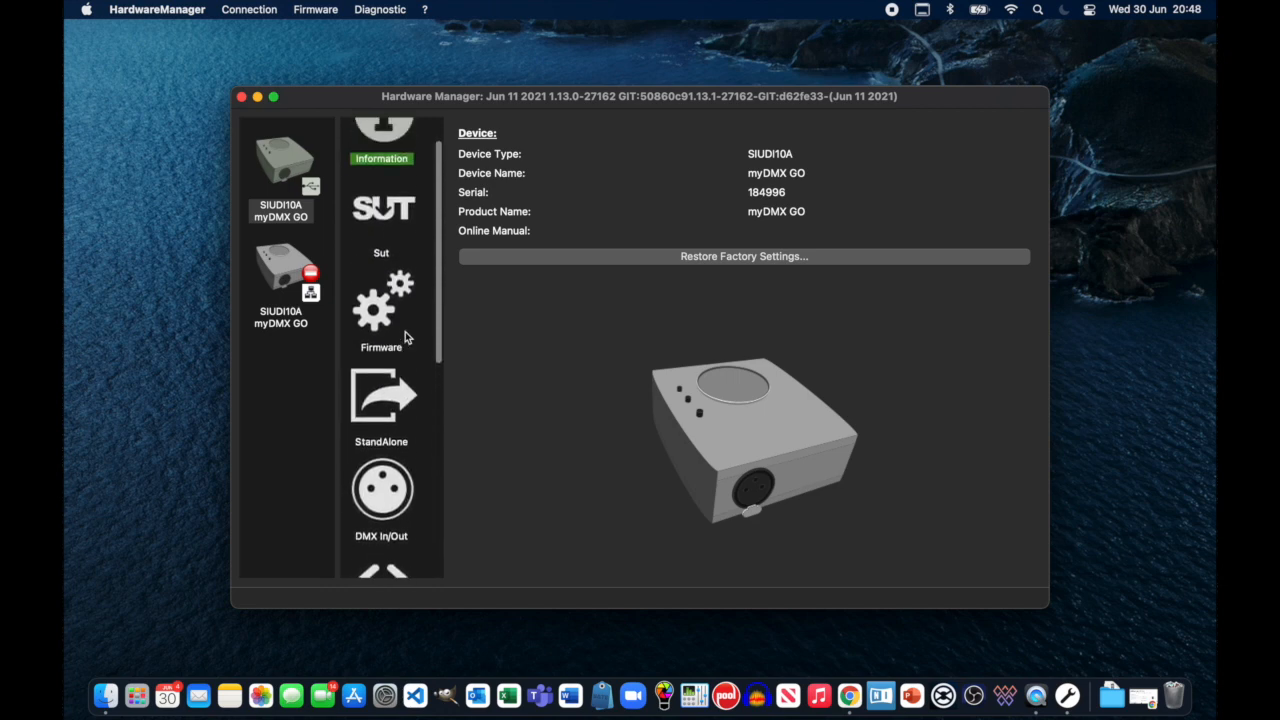
click(380, 224)
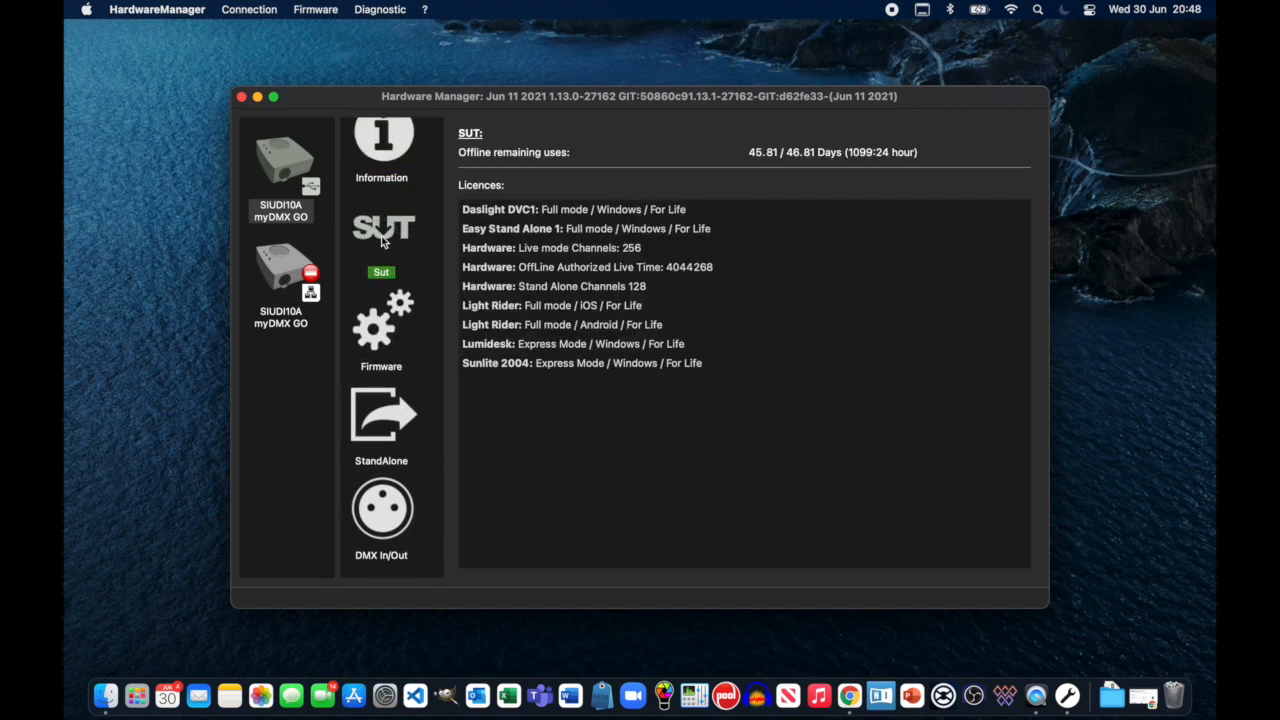
mouse_move(532, 316)
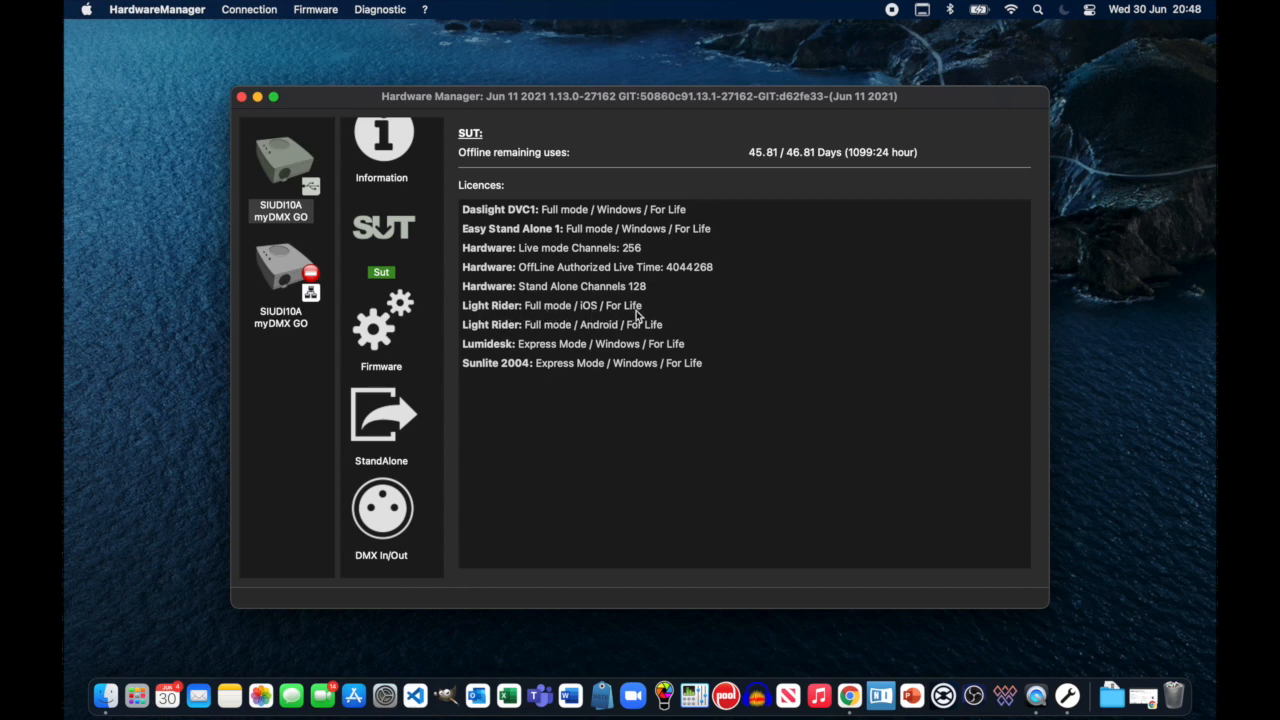
mouse_move(648, 338)
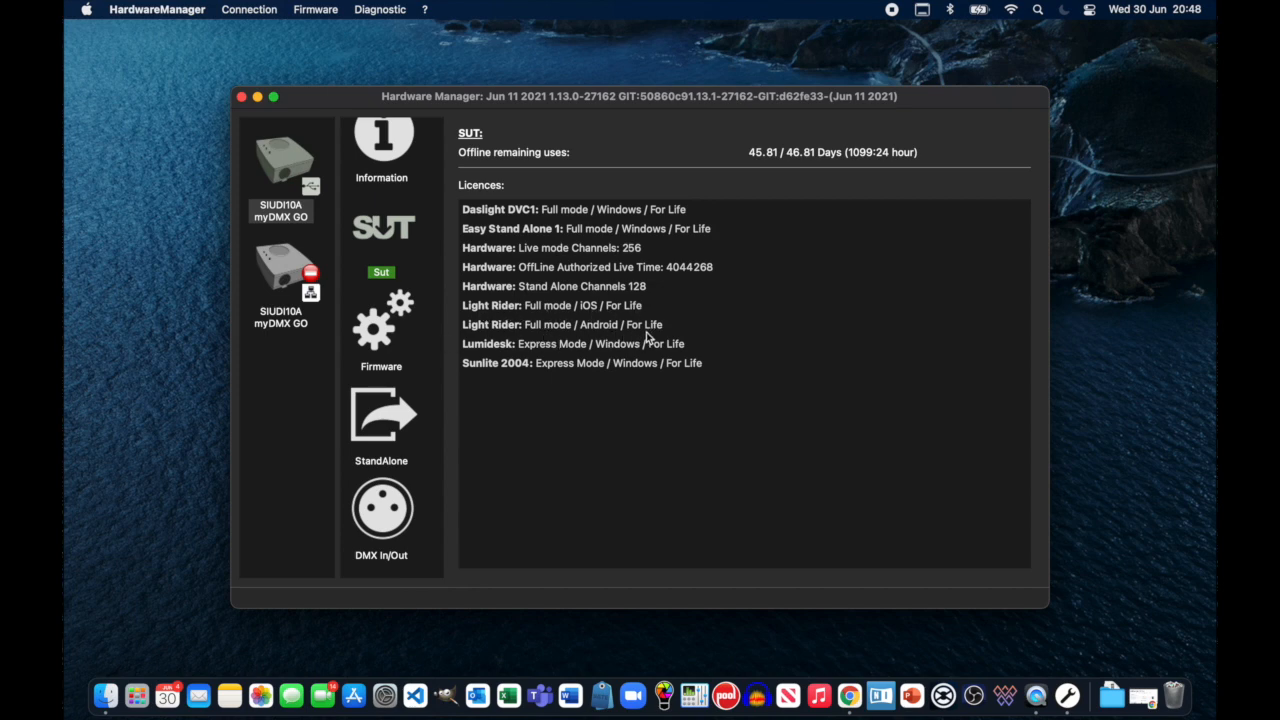
mouse_move(596, 328)
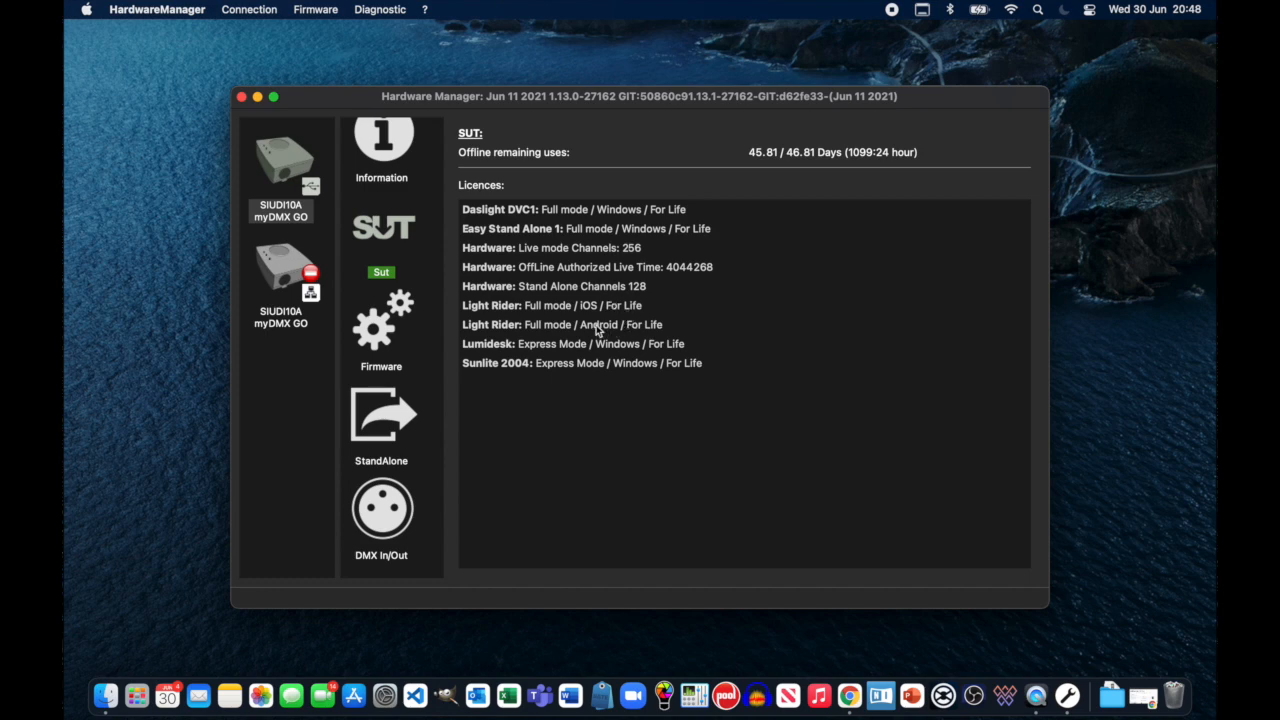
mouse_move(532, 316)
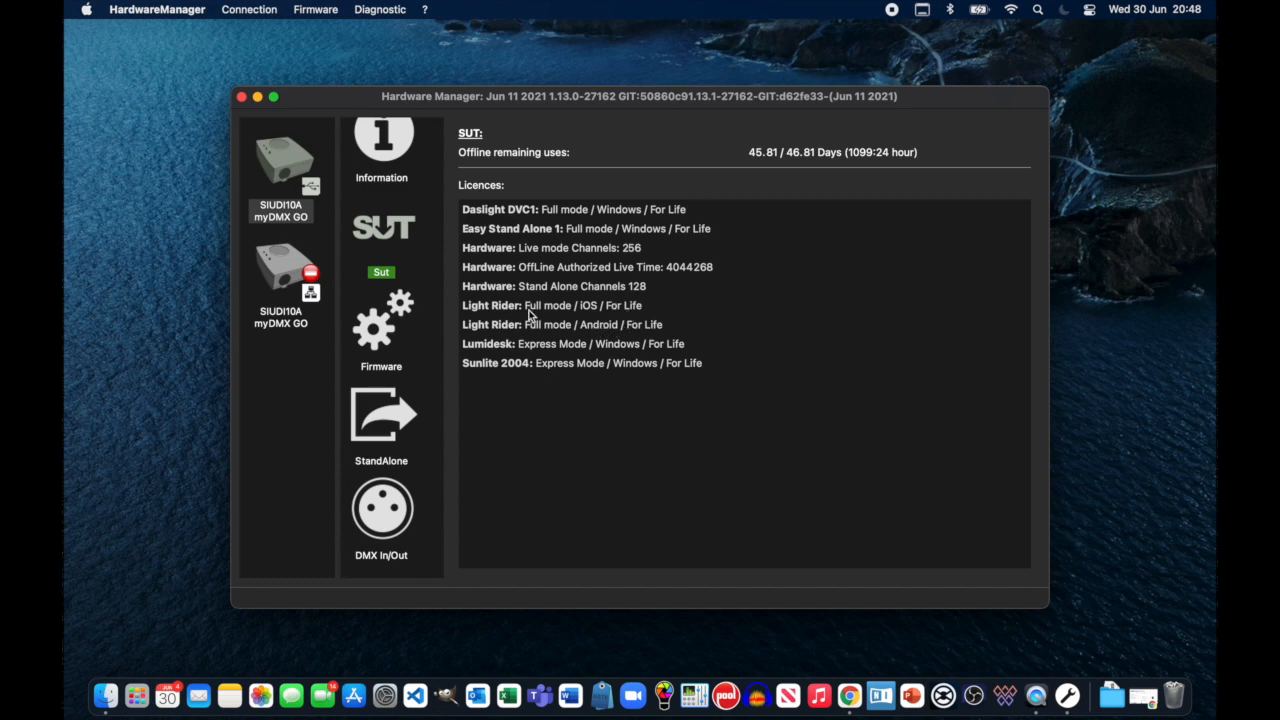
mouse_move(420, 336)
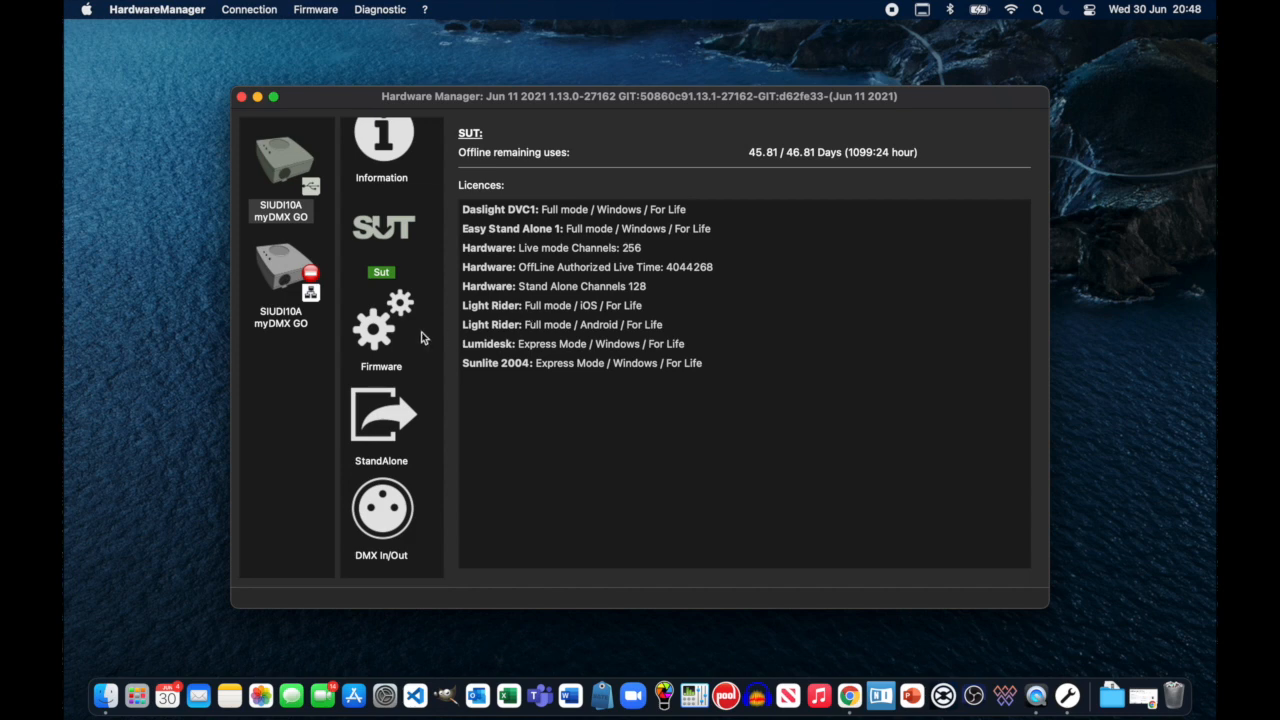
mouse_move(408, 336)
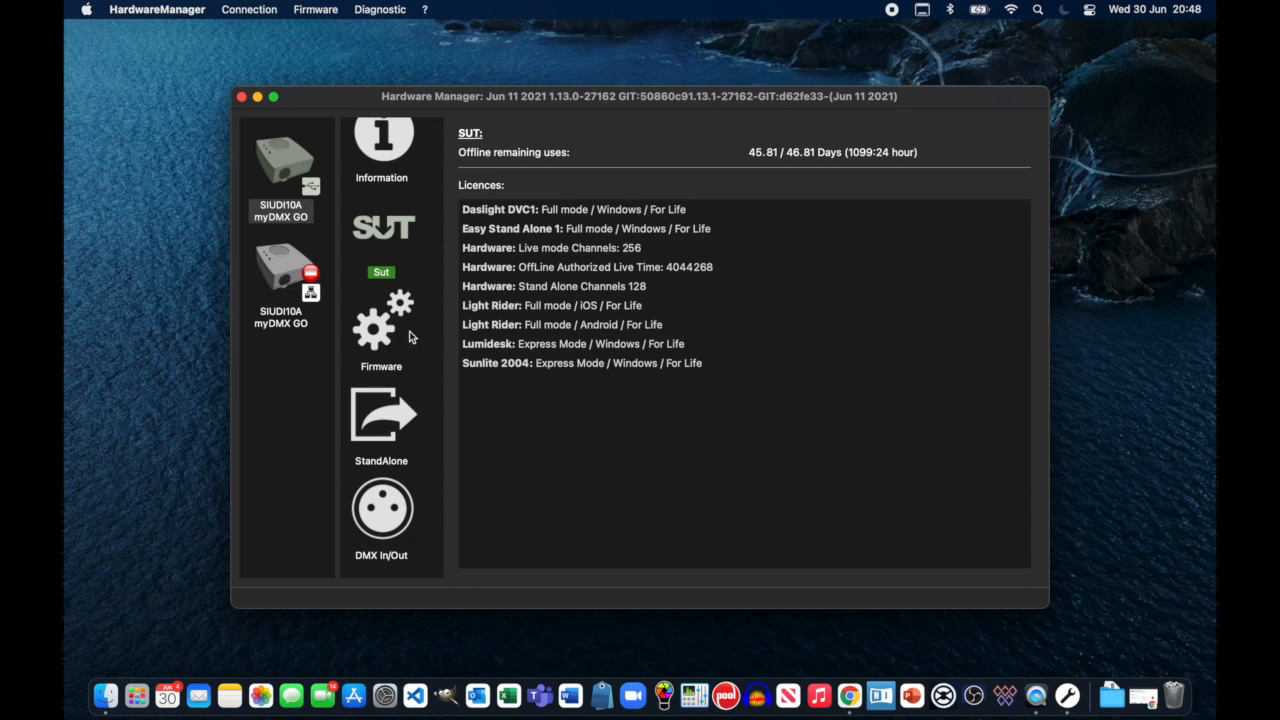
Show the Wi-Fi Station settings, connected to the Mos Eisley Cantina network.
scroll(down, 3)
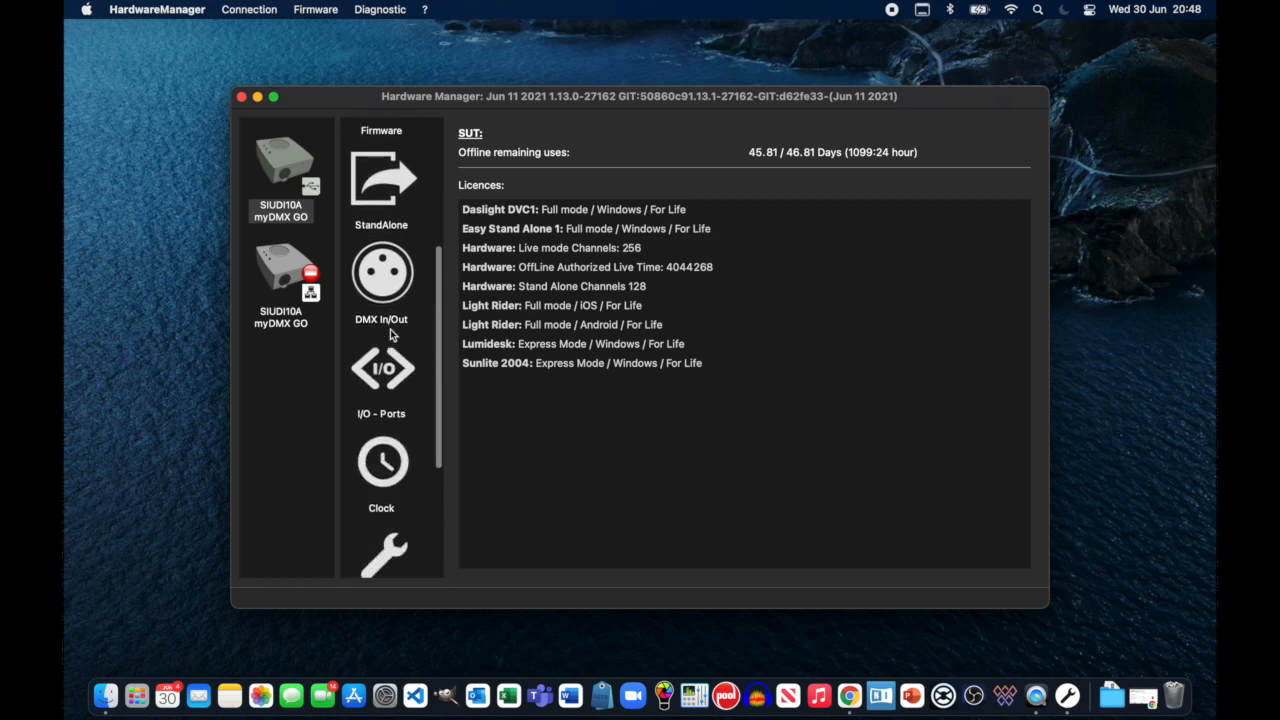
scroll(down, 3)
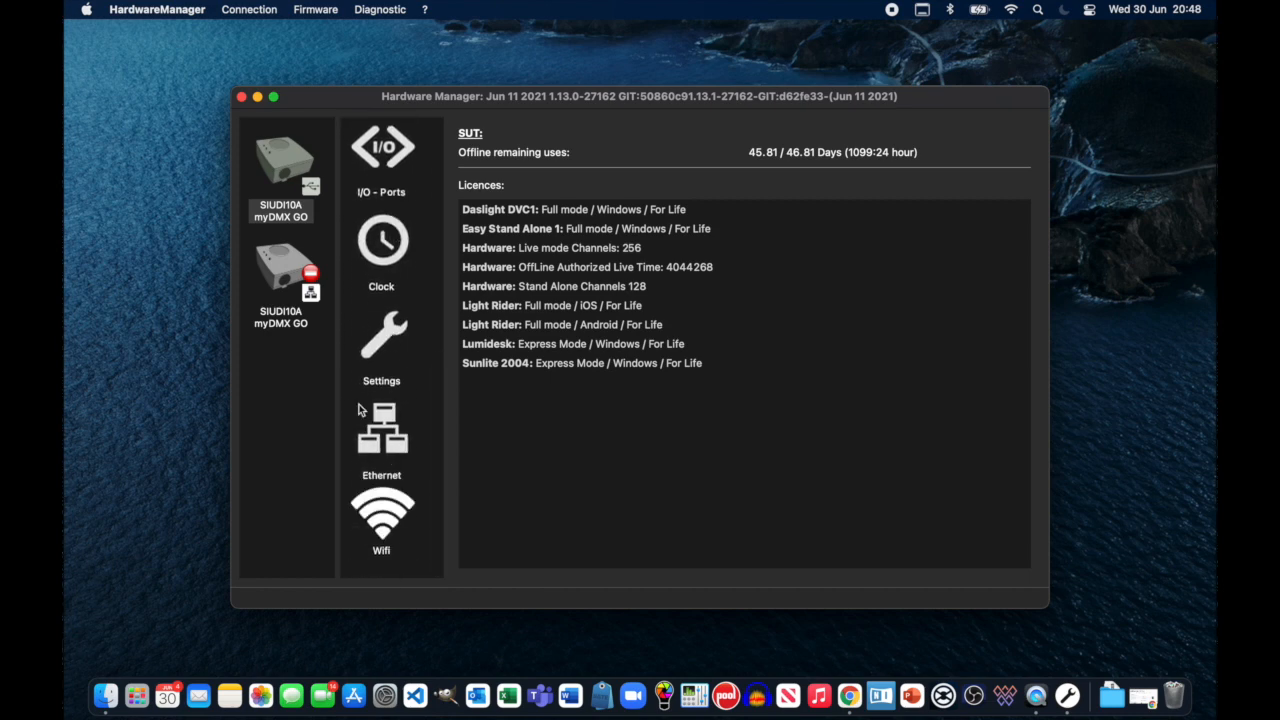
click(380, 512)
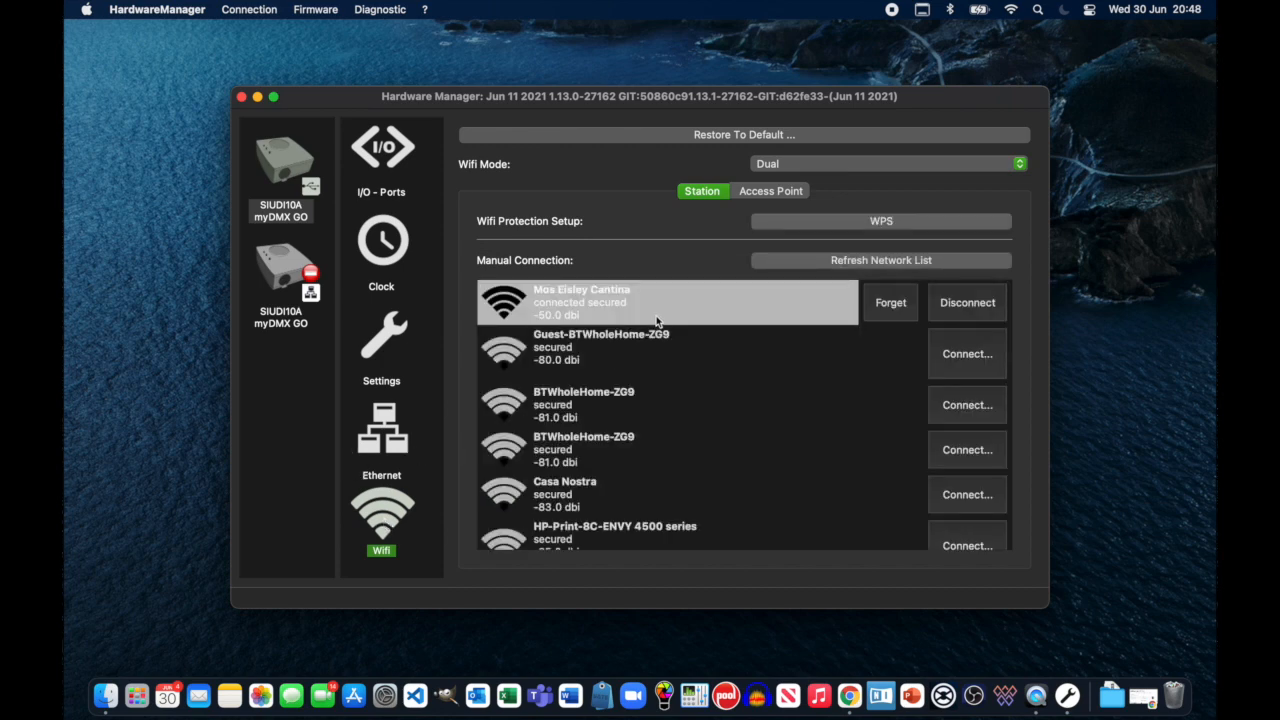
mouse_move(548, 296)
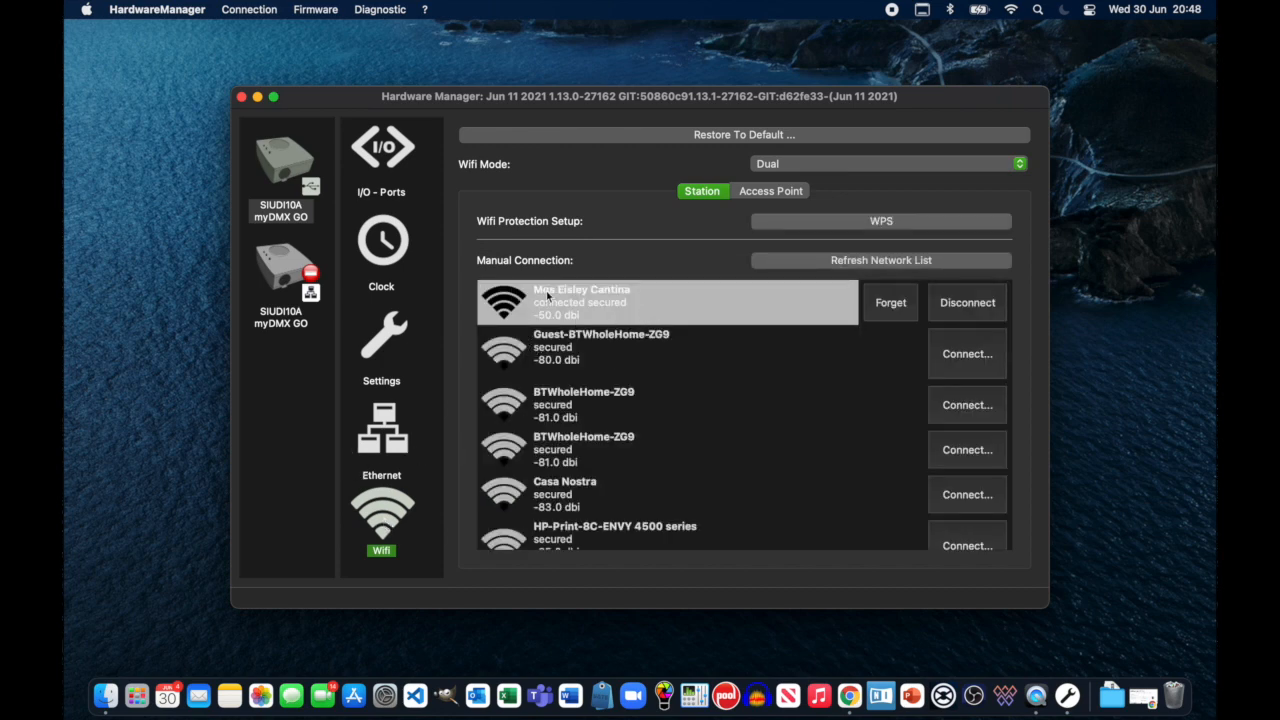
mouse_move(688, 300)
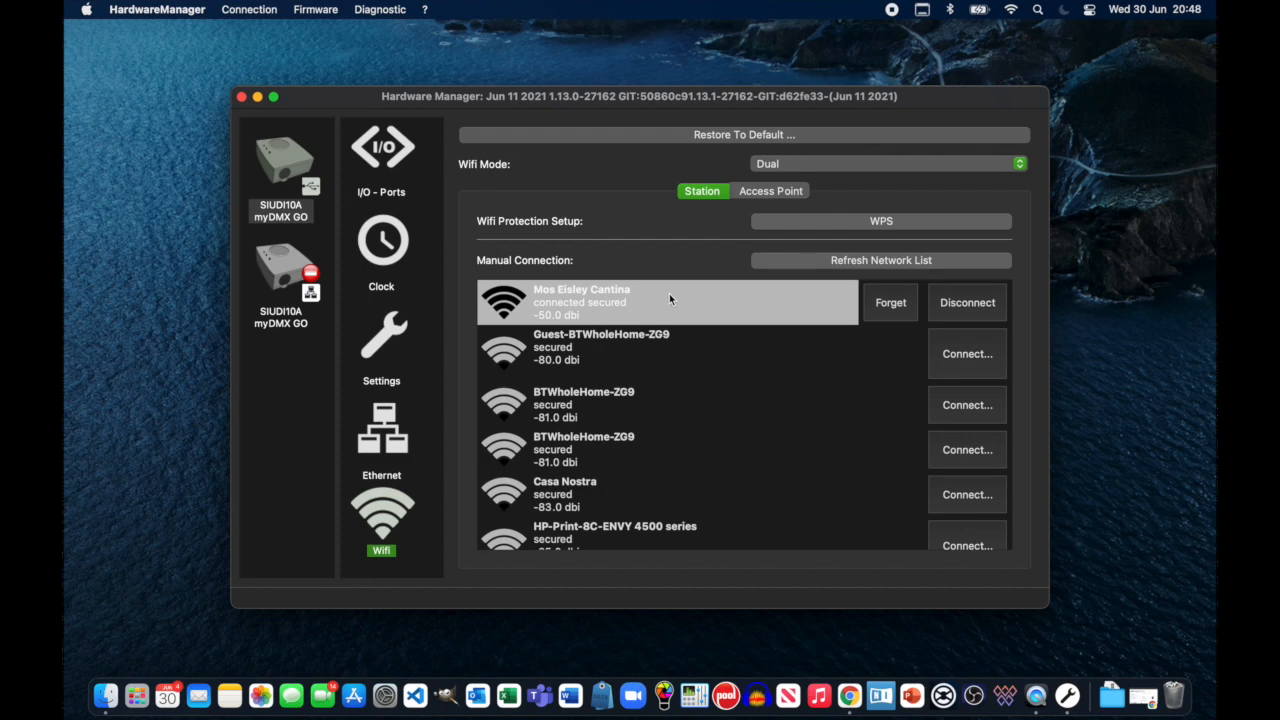
mouse_move(630, 302)
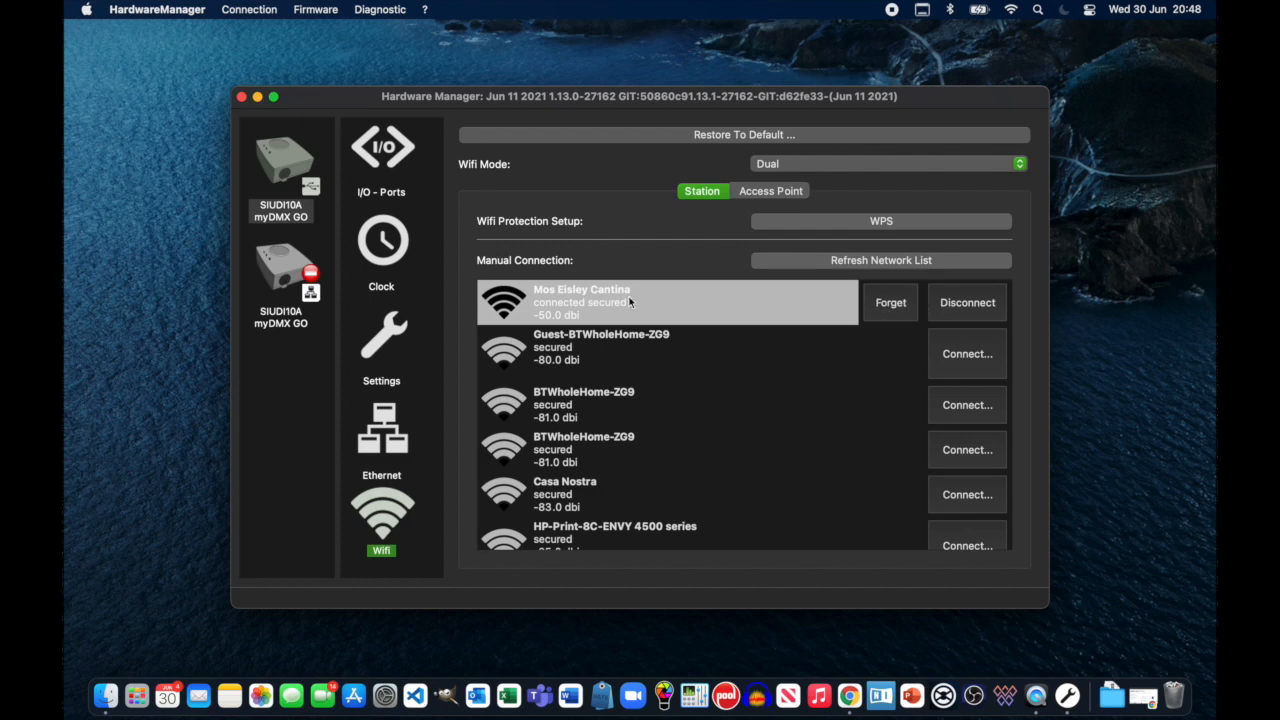
mouse_move(904, 308)
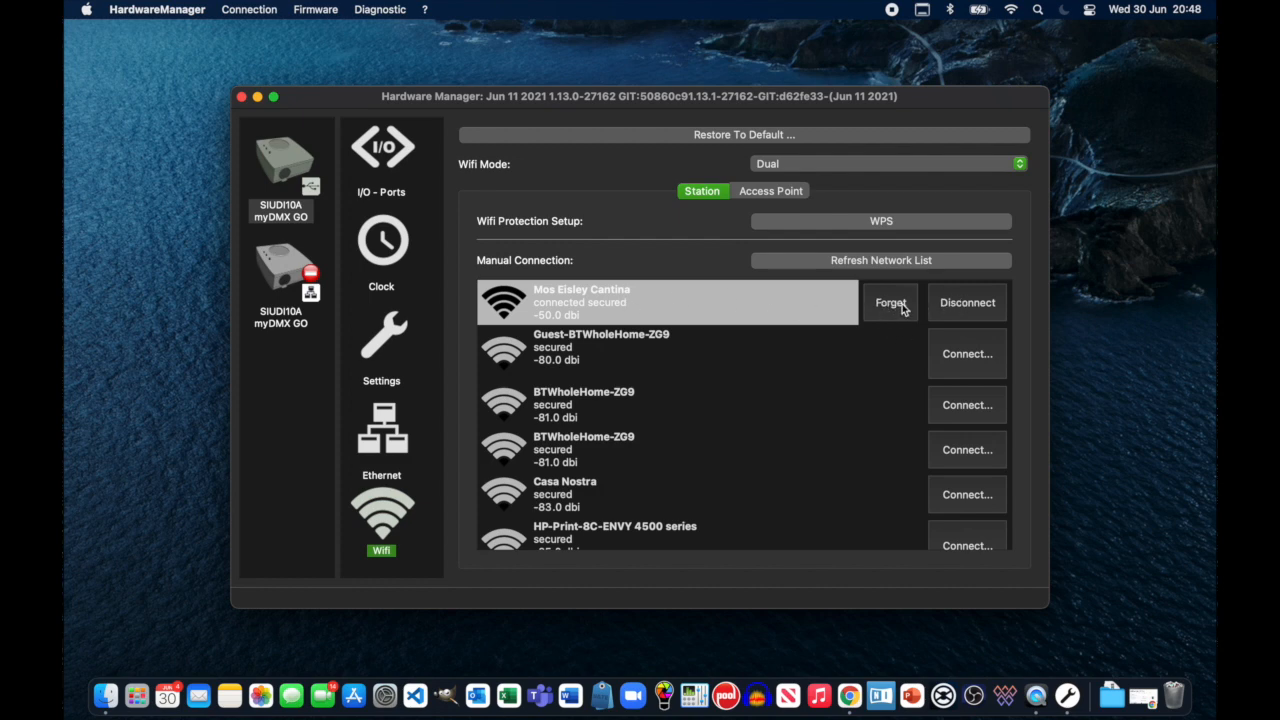
mouse_move(562, 172)
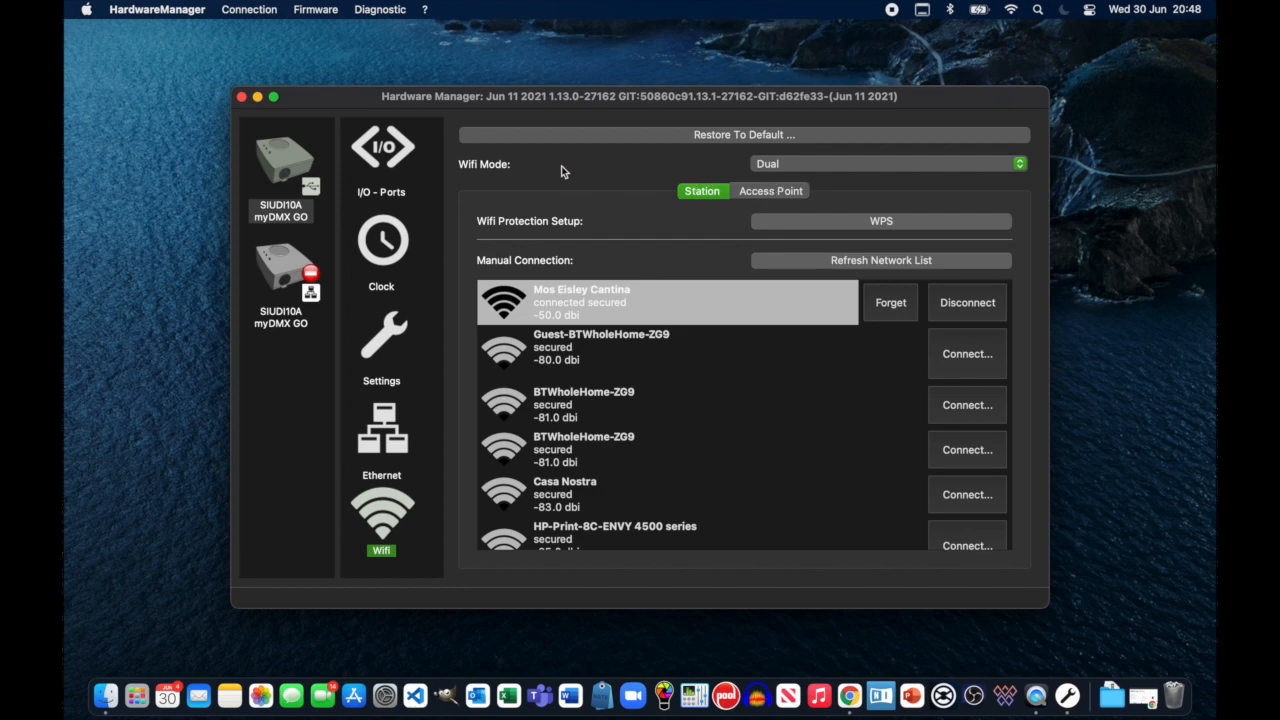
mouse_move(816, 168)
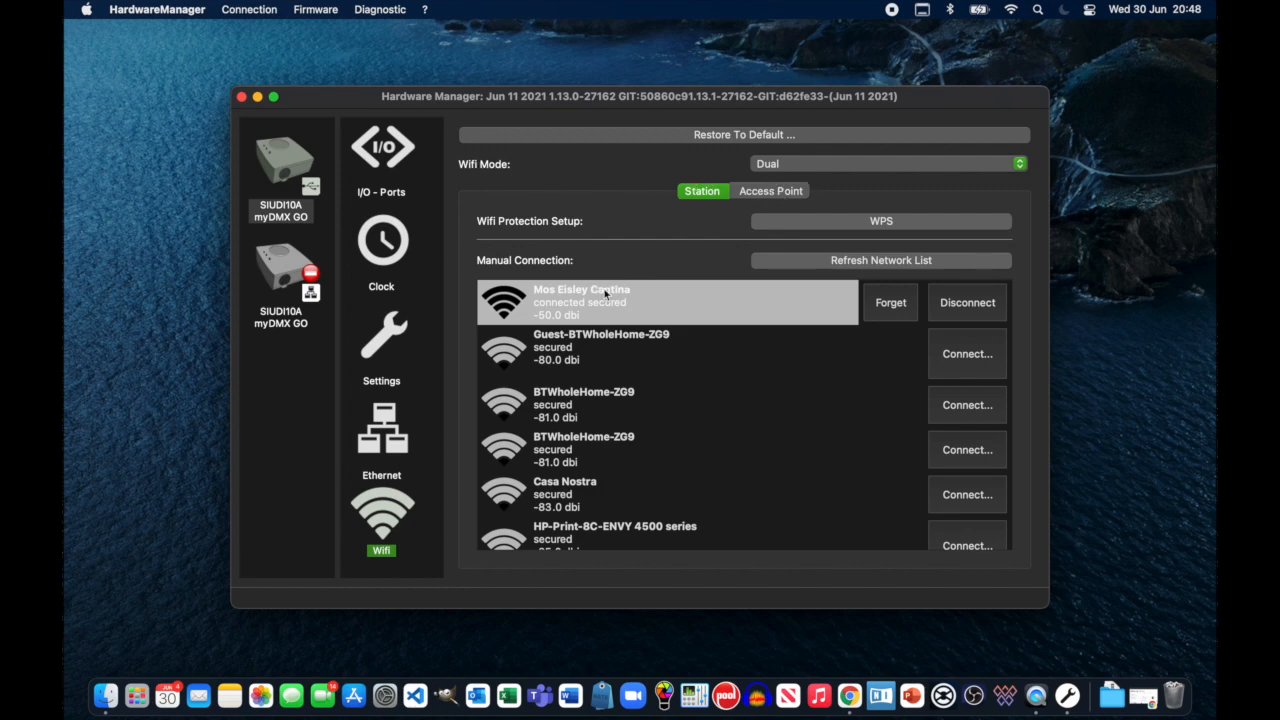
Check the device's Access Point SSID and password.
click(770, 192)
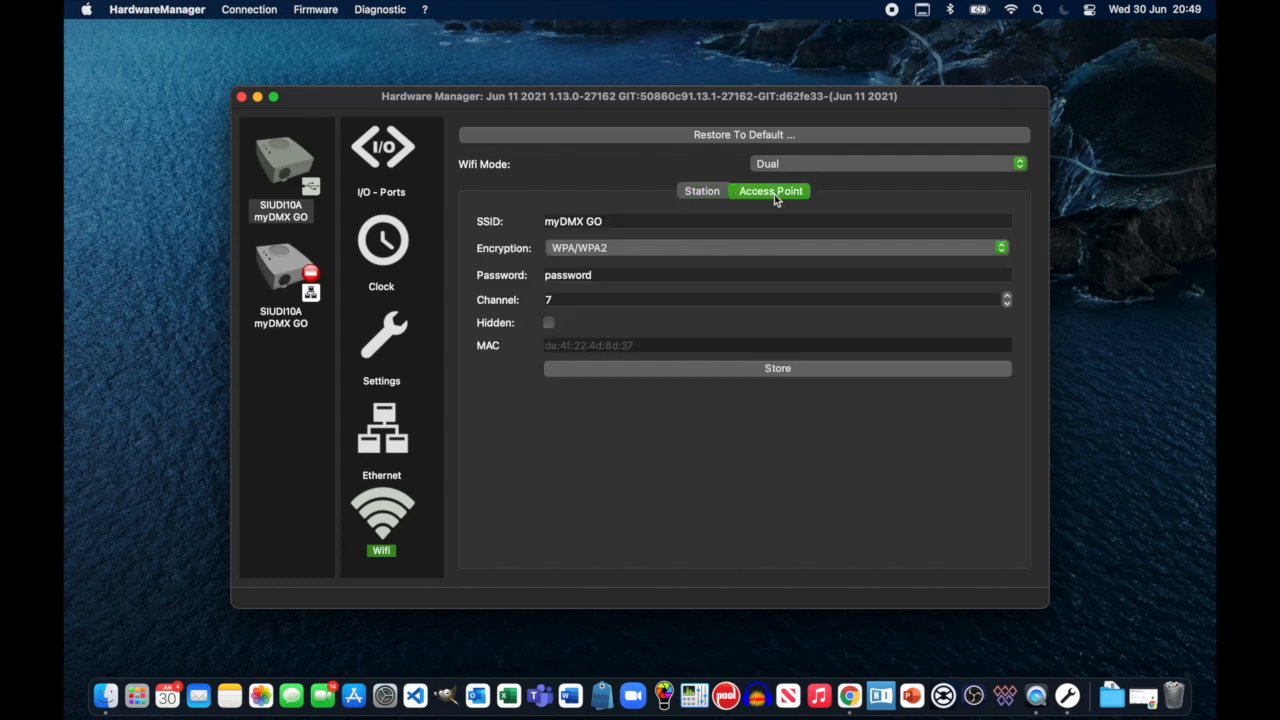
mouse_move(764, 206)
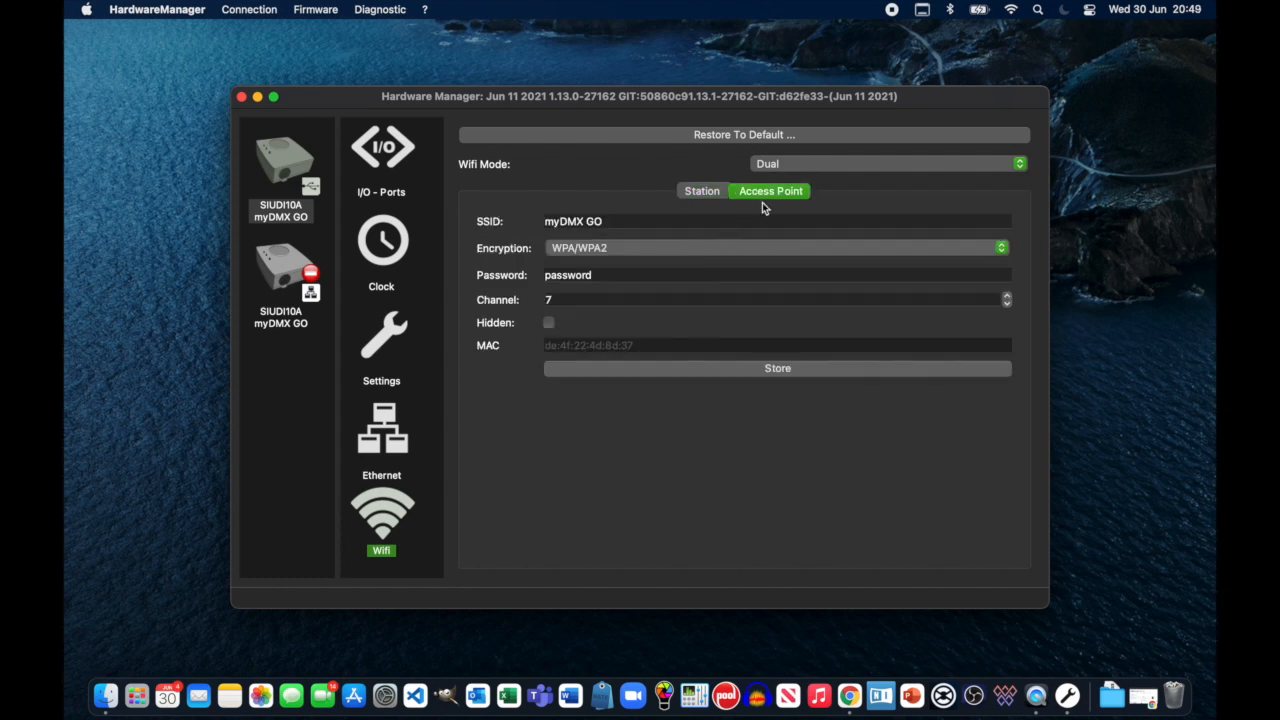
mouse_move(532, 236)
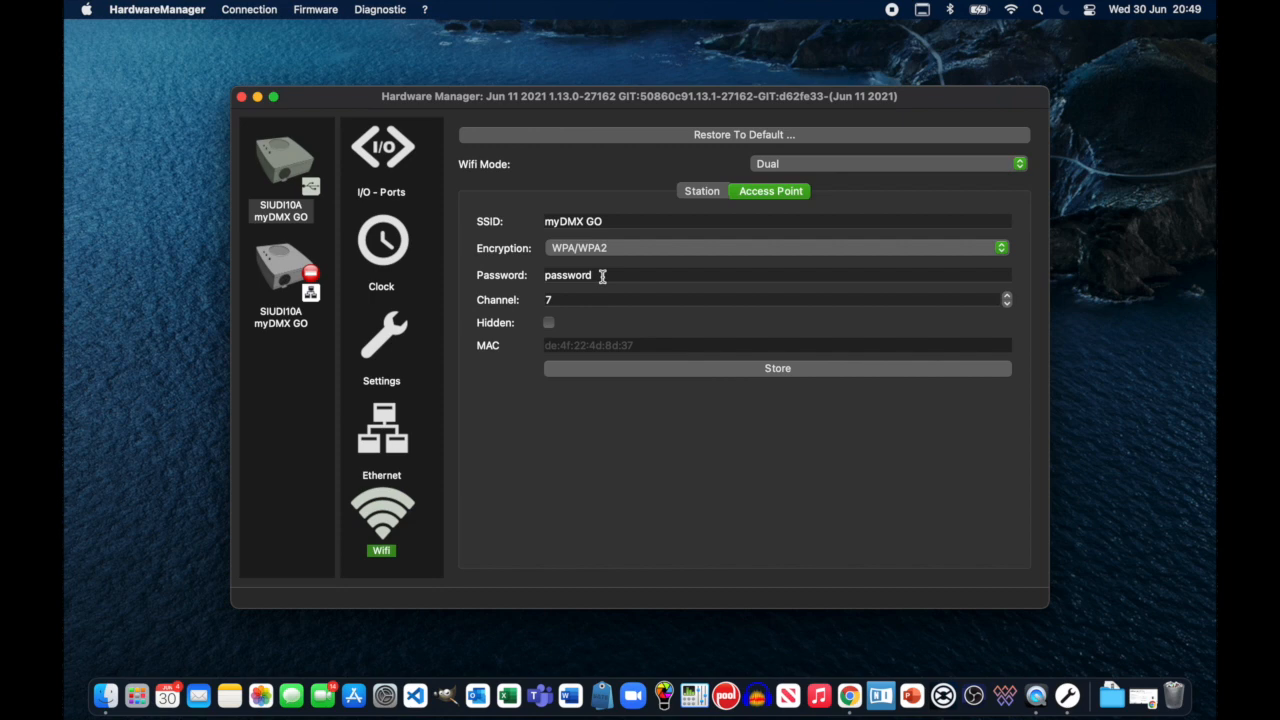
click(700, 192)
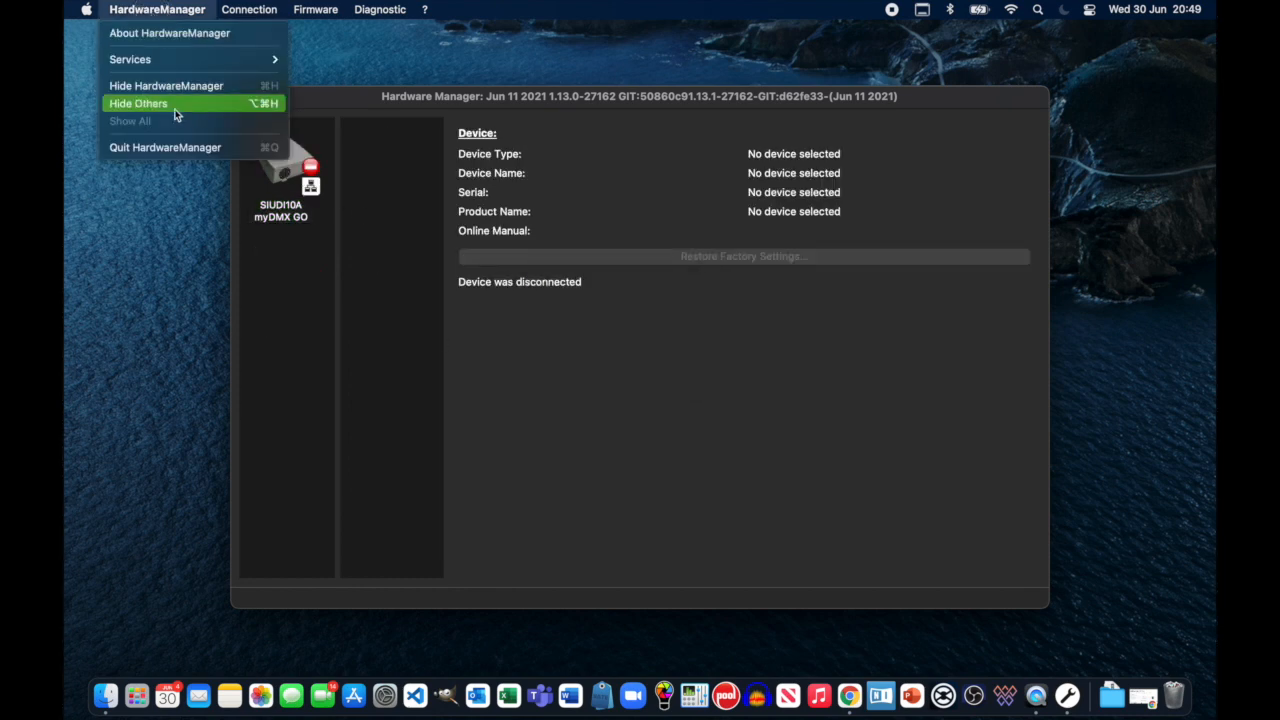
Quit HardwareManager and relaunch it from Finder so both devices are listed again.
click(138, 104)
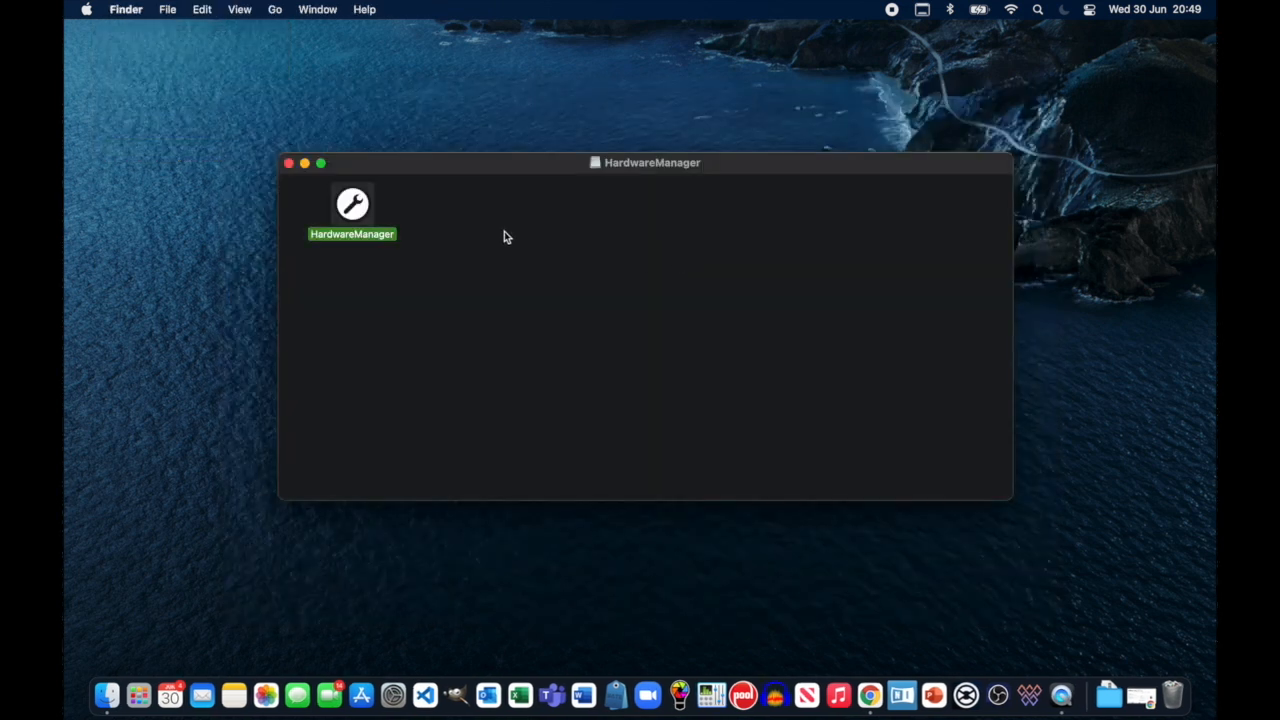
double_click(352, 204)
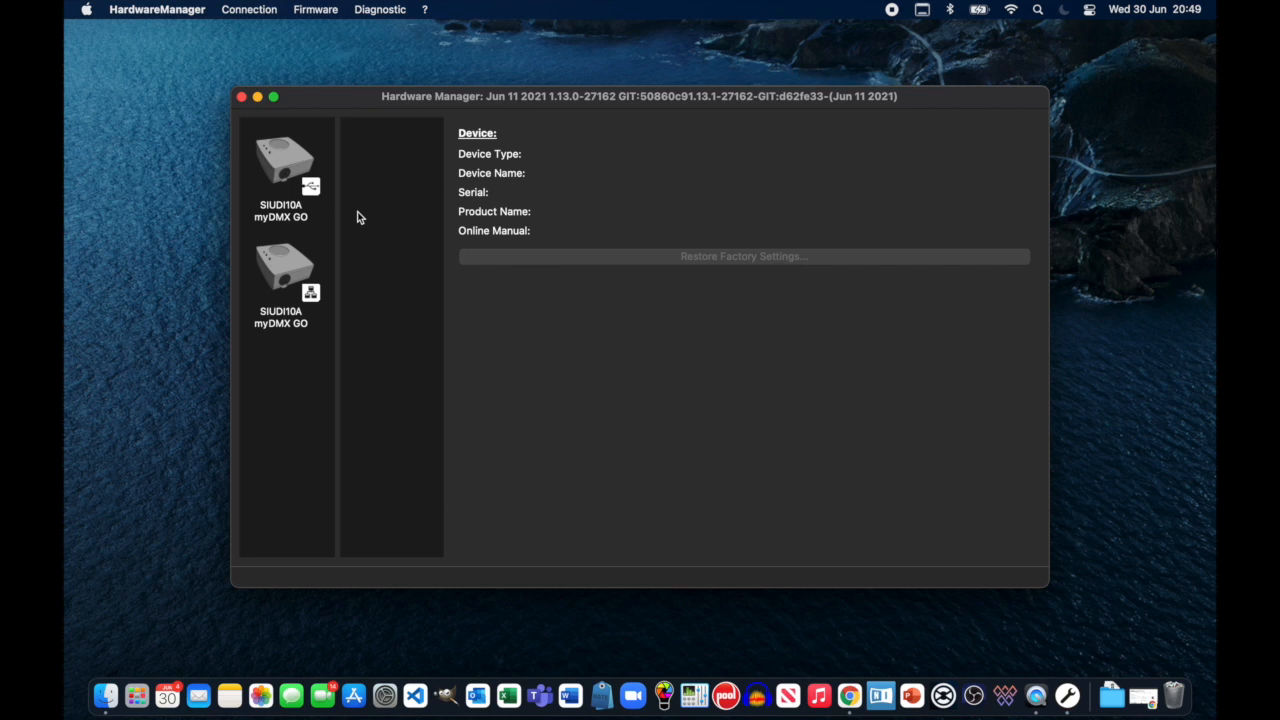
mouse_move(284, 168)
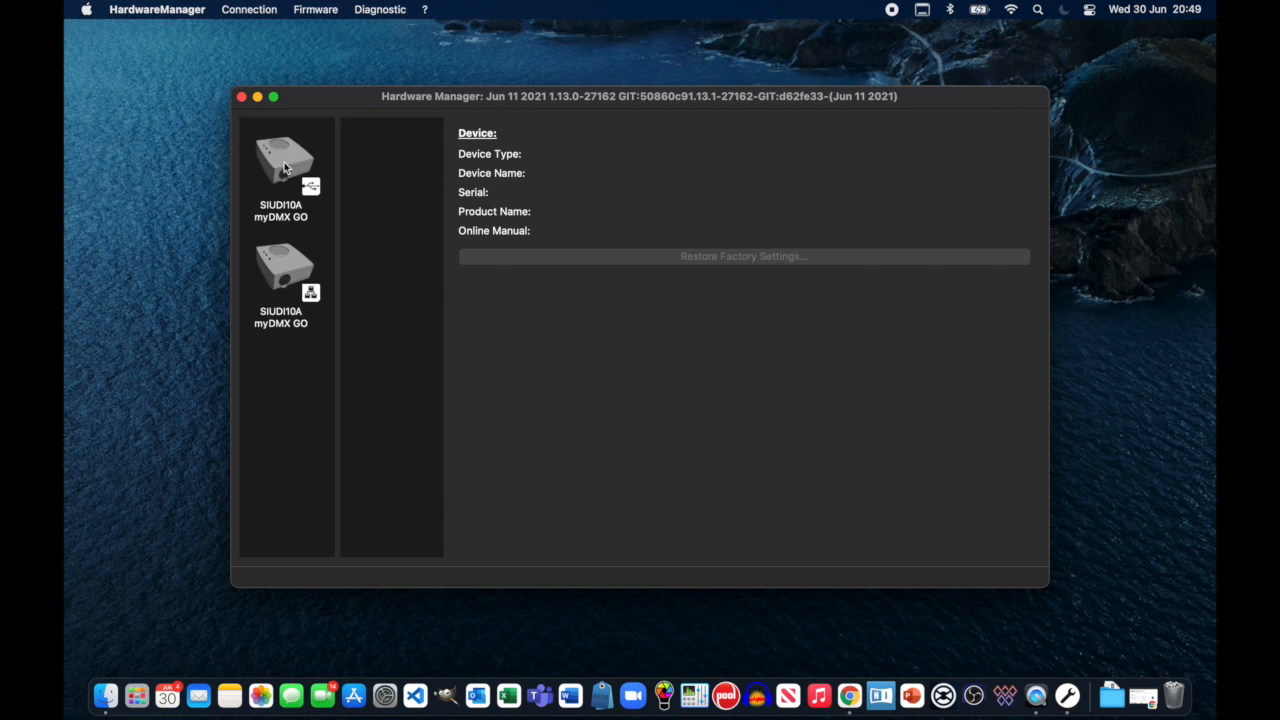
Reconnect to the first myDMX GO and verify its licences and firmware 0.26.
click(280, 164)
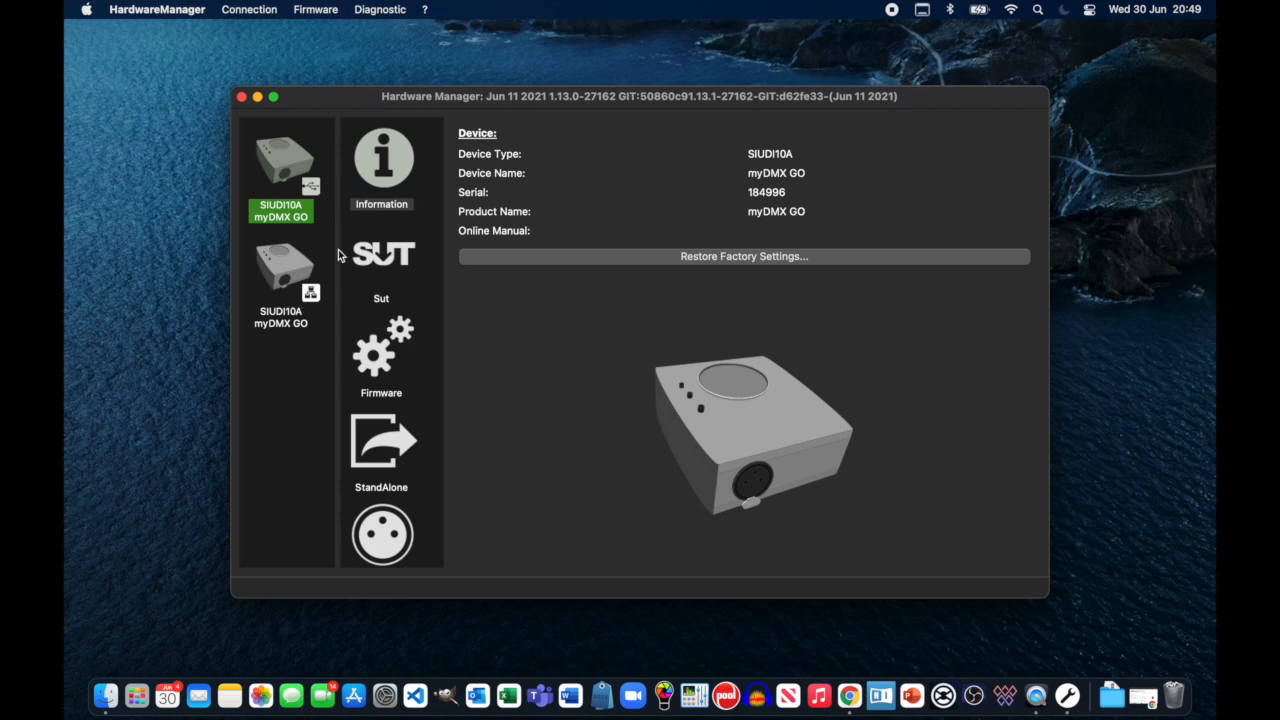
click(380, 252)
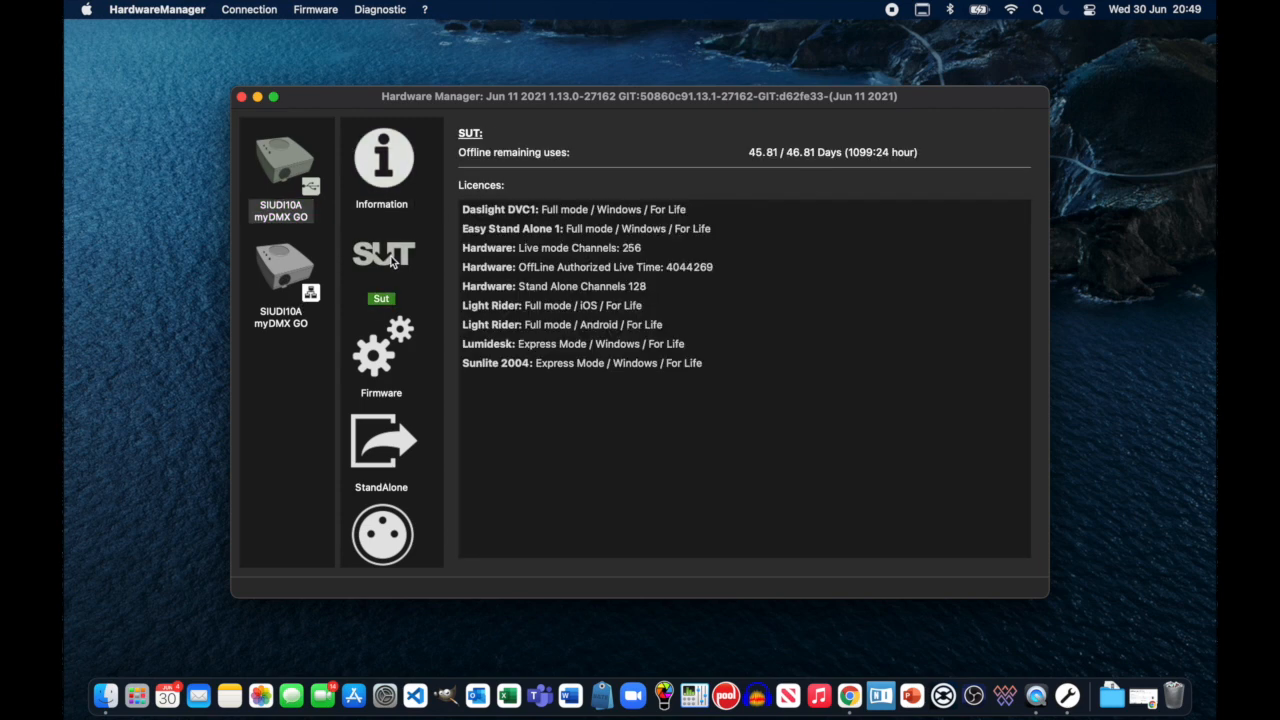
mouse_move(528, 296)
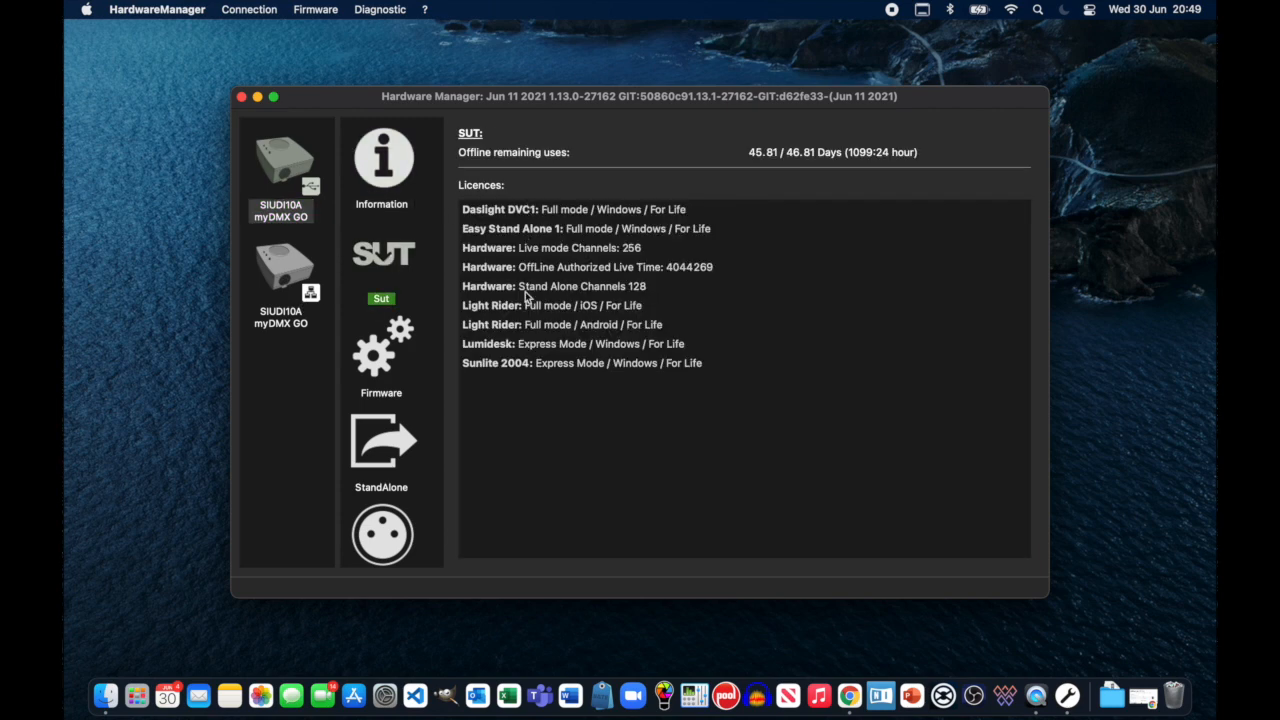
click(380, 344)
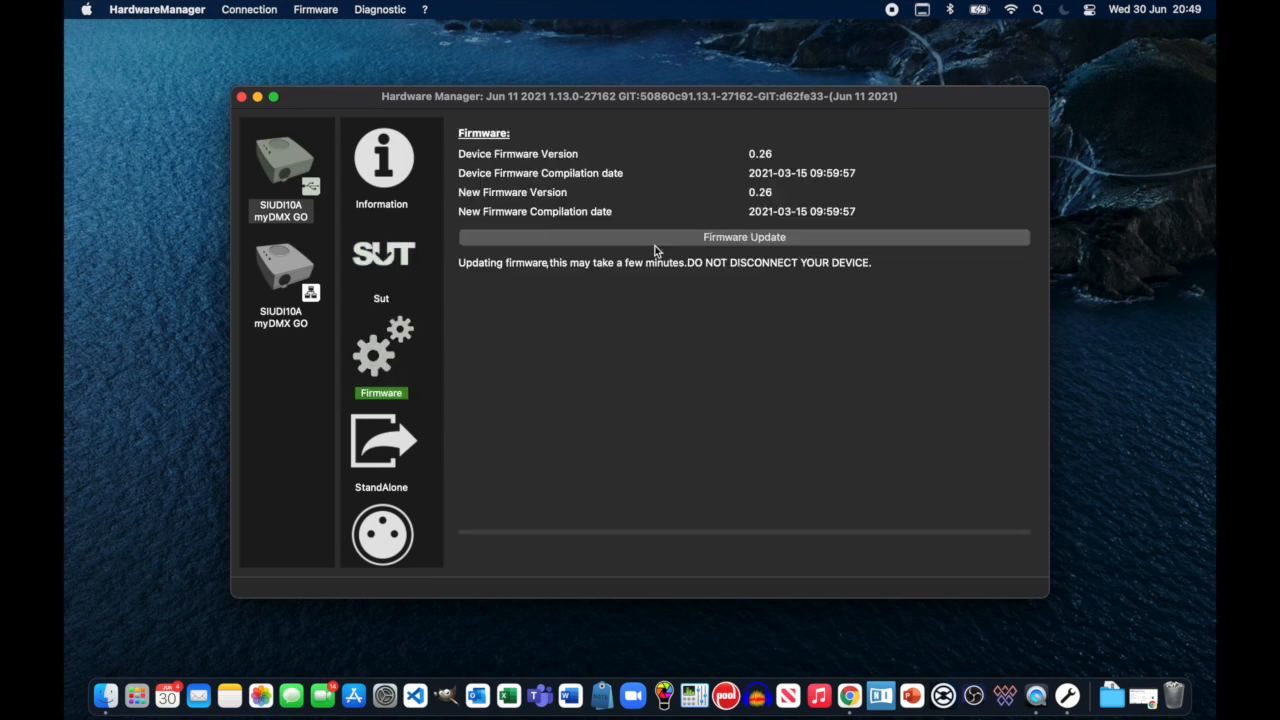